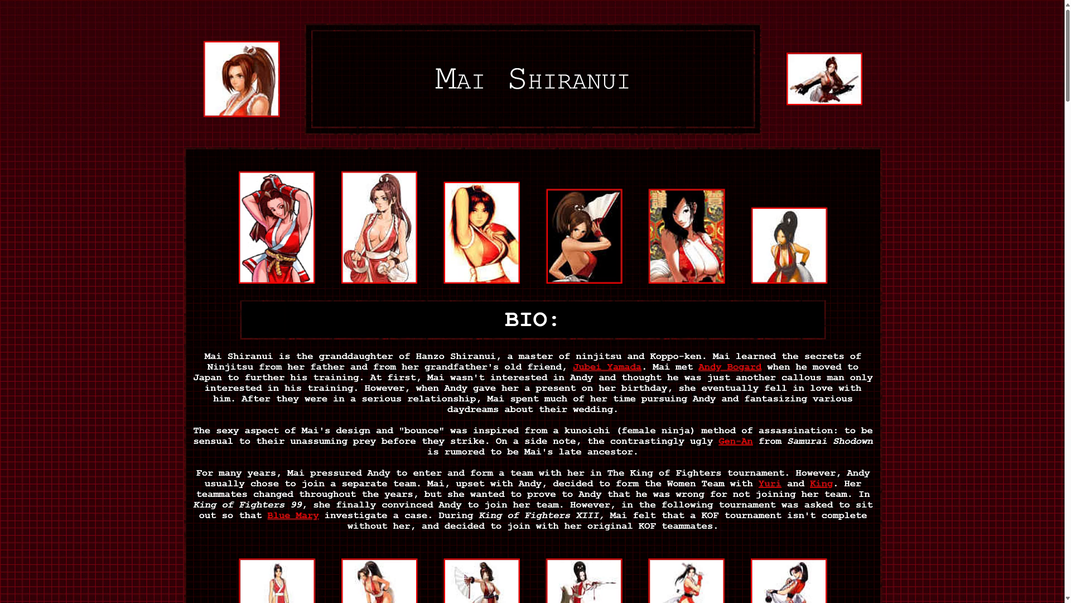
Scroll down the Godot 4.4 release notes to the Animation highlights on SpringBoneSimulator3D
scroll("down", 3)
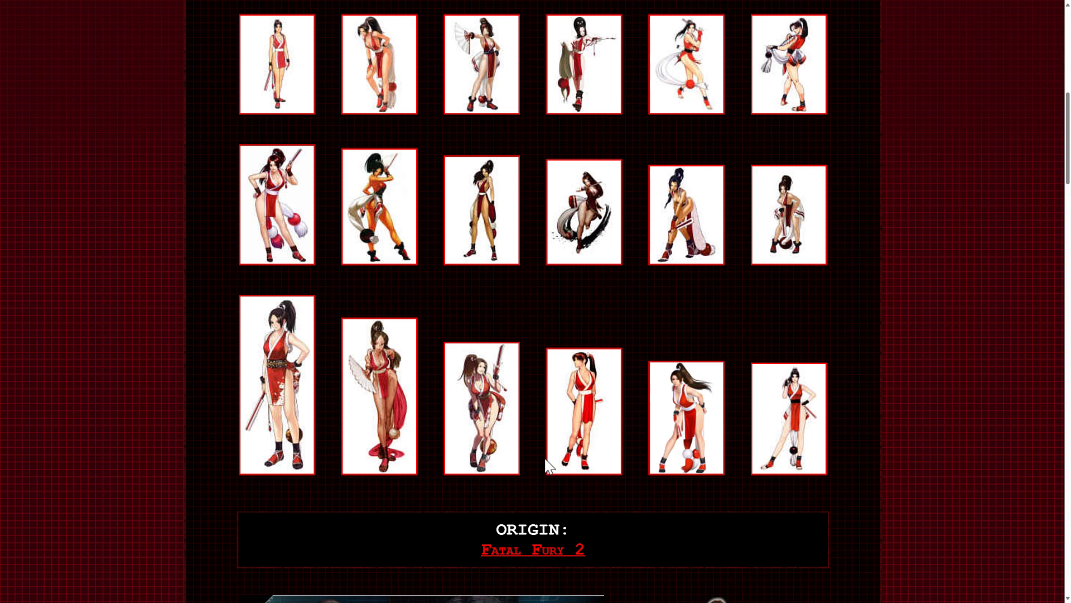
scroll("down", 3)
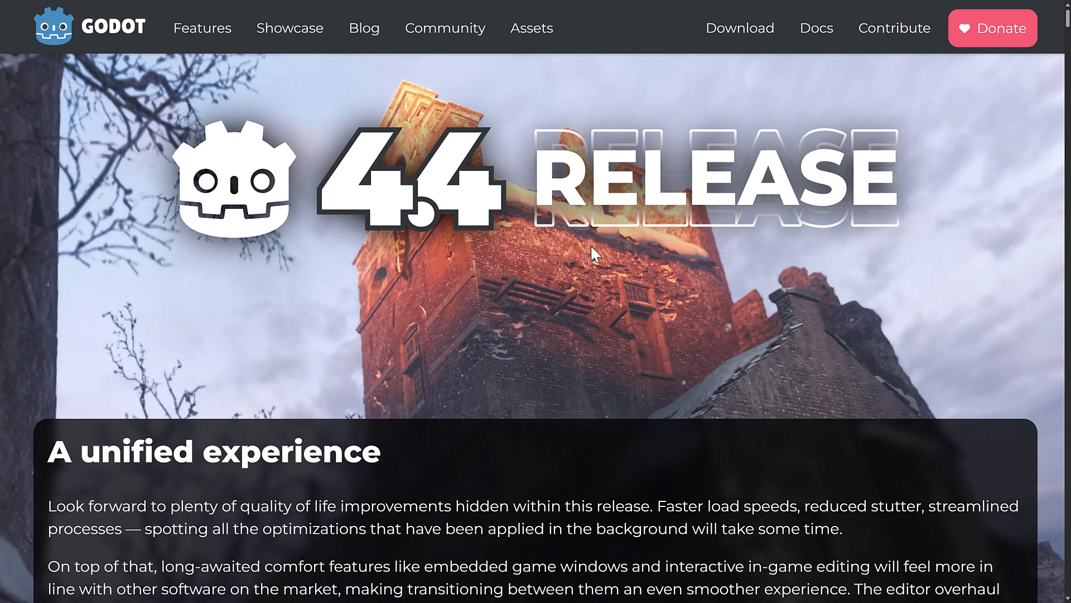
mouse_move(683, 353)
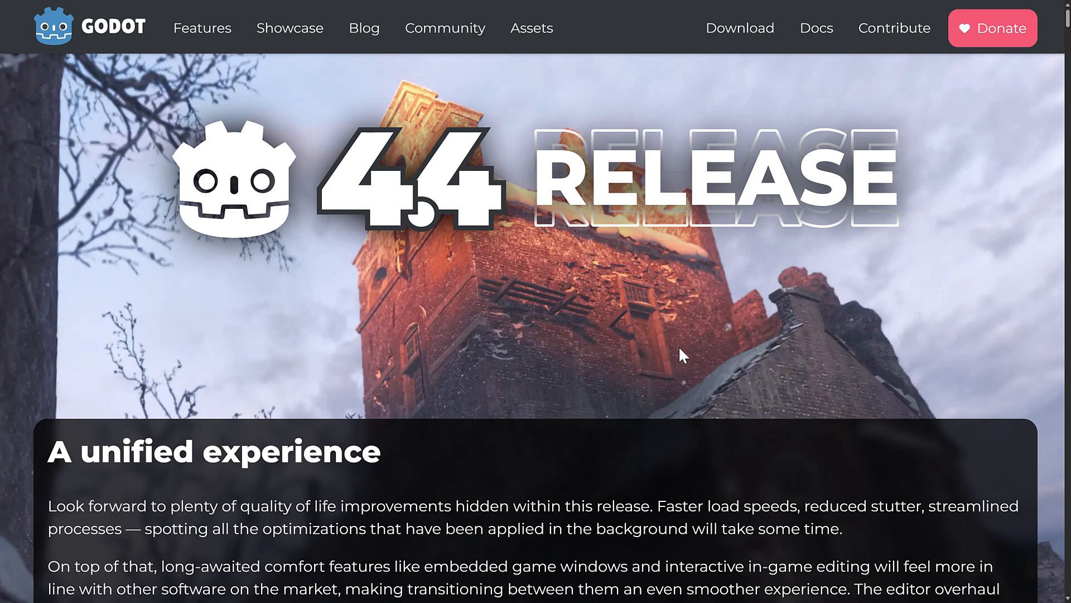
mouse_move(496, 358)
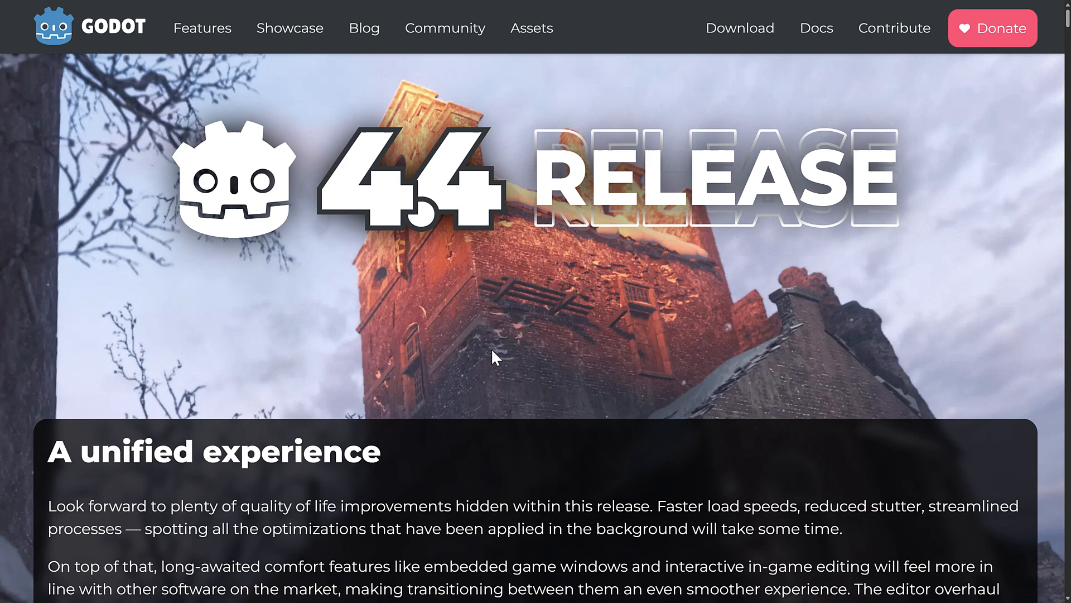
mouse_move(705, 378)
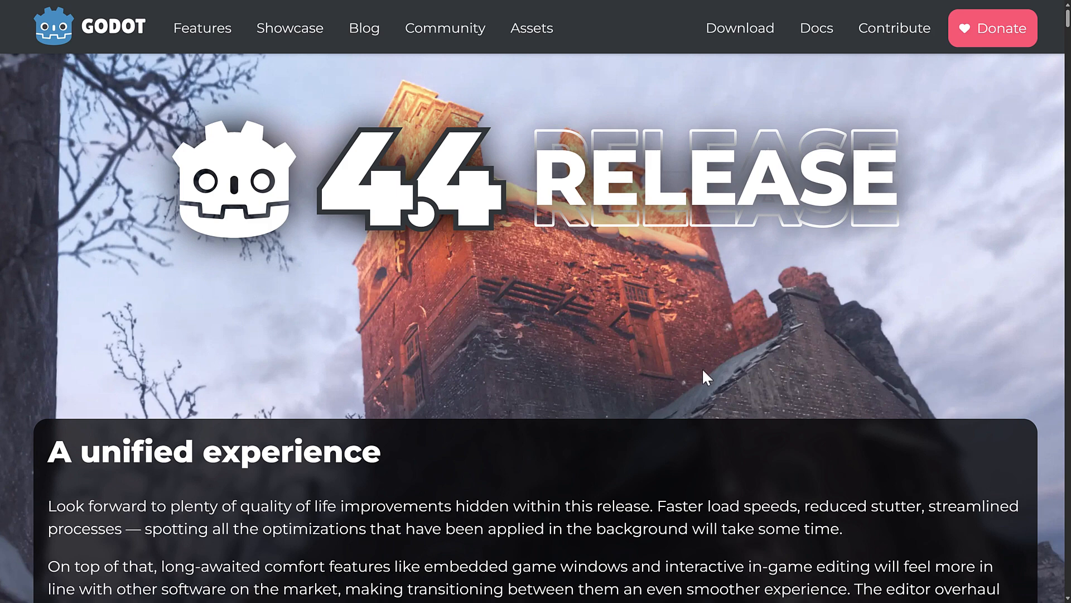
scroll("down", 3)
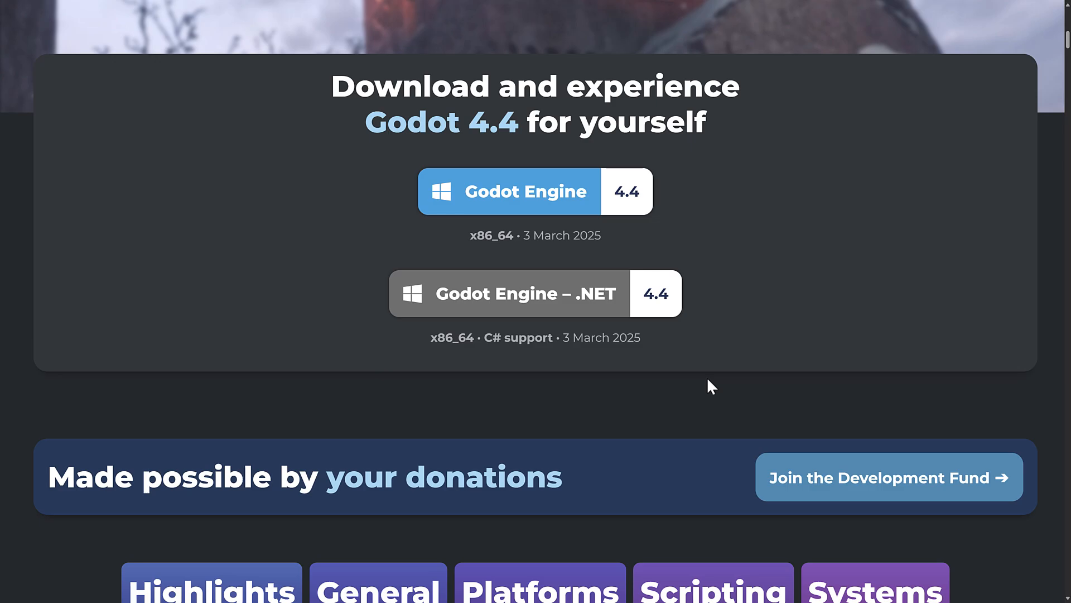
scroll("down", 3)
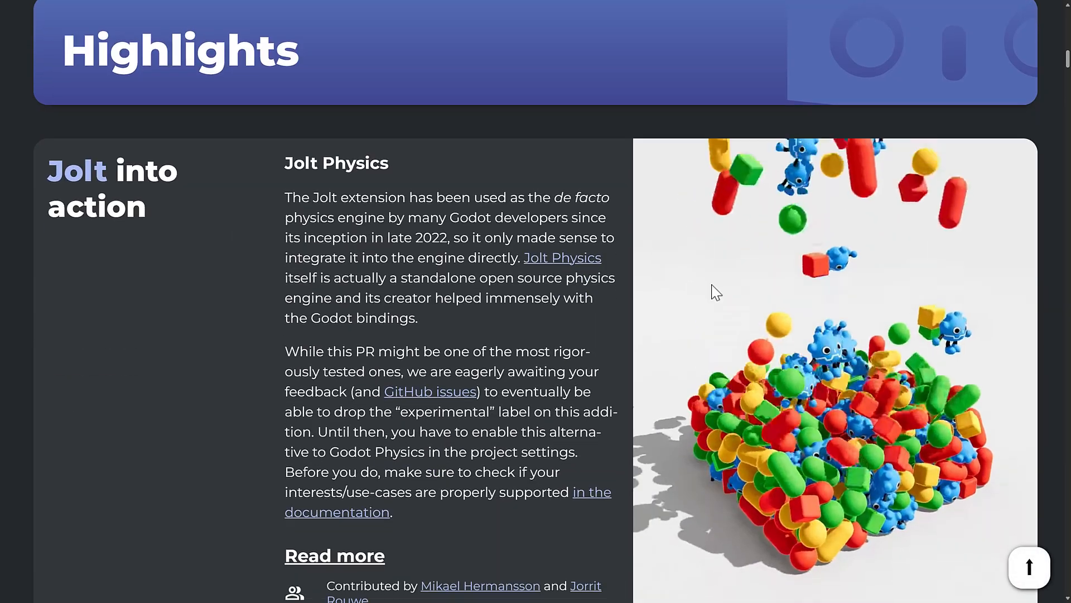
scroll("down", 3)
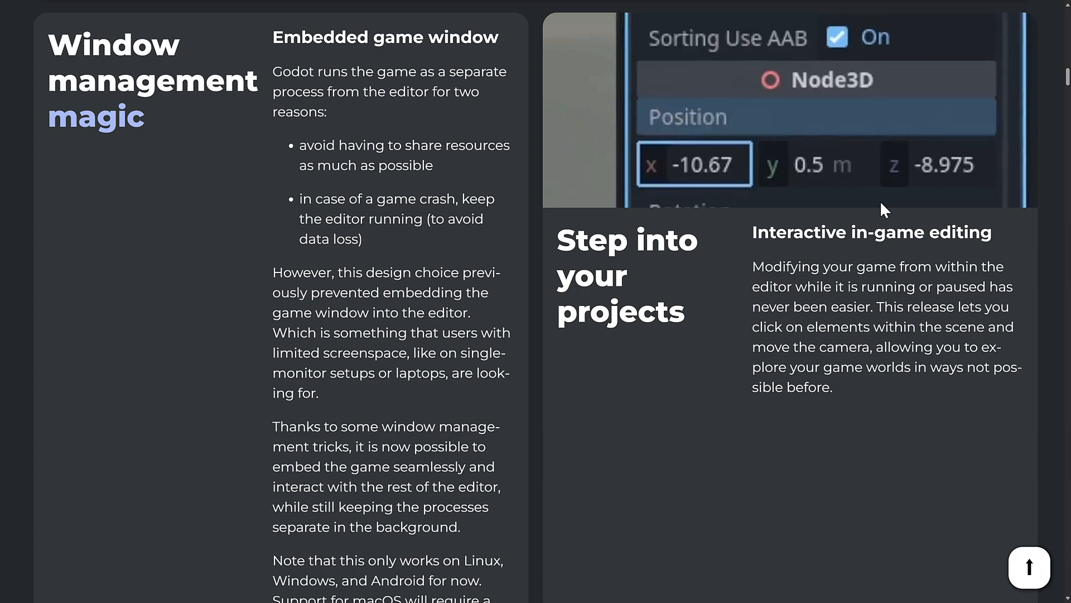
scroll("down", 3)
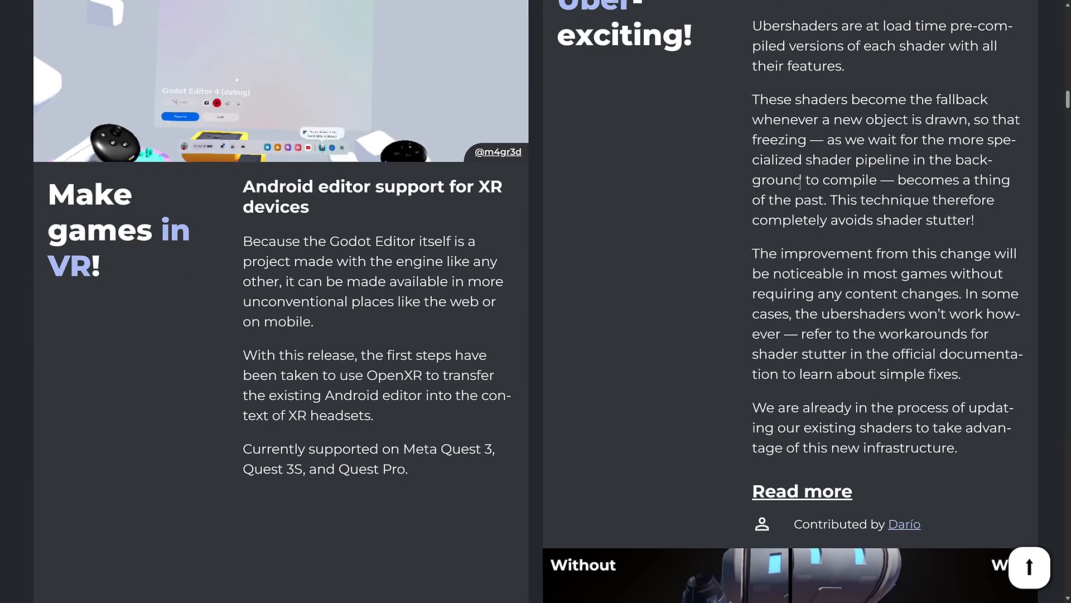
scroll("down", 3)
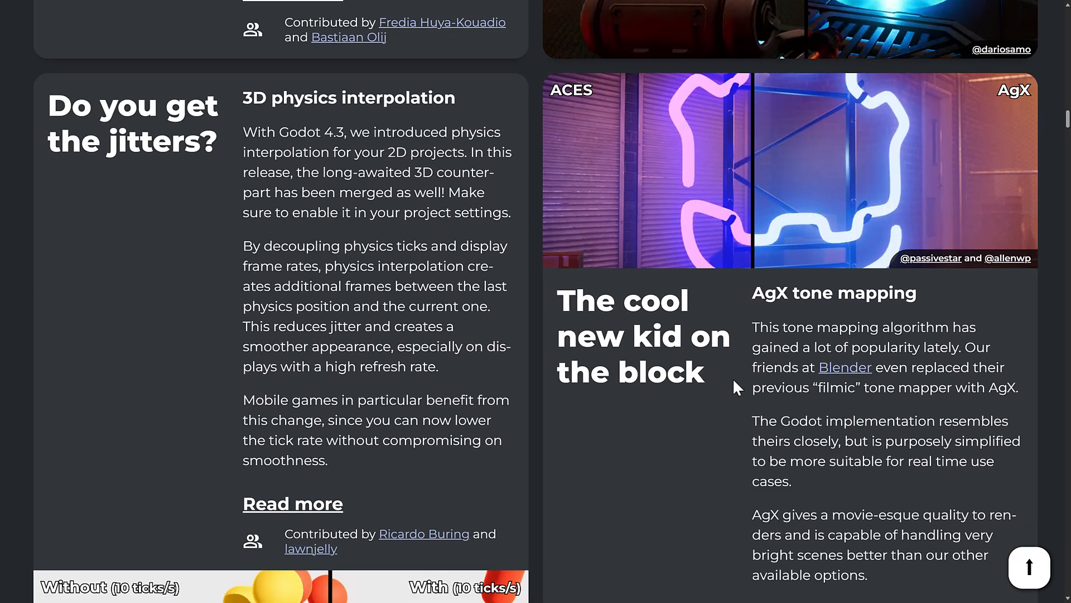
scroll("down", 3)
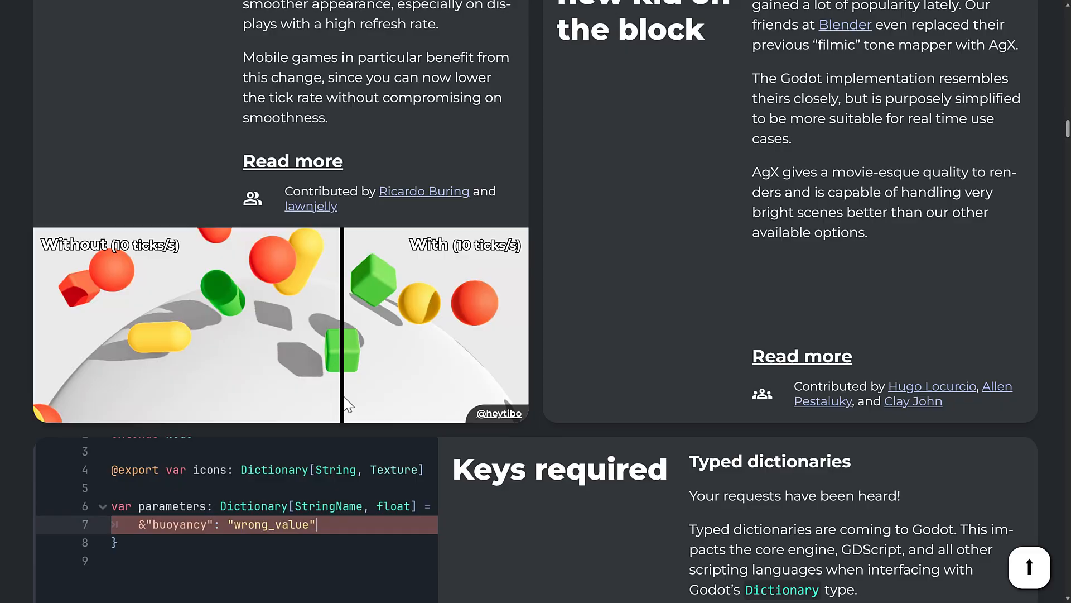
scroll("down", 3)
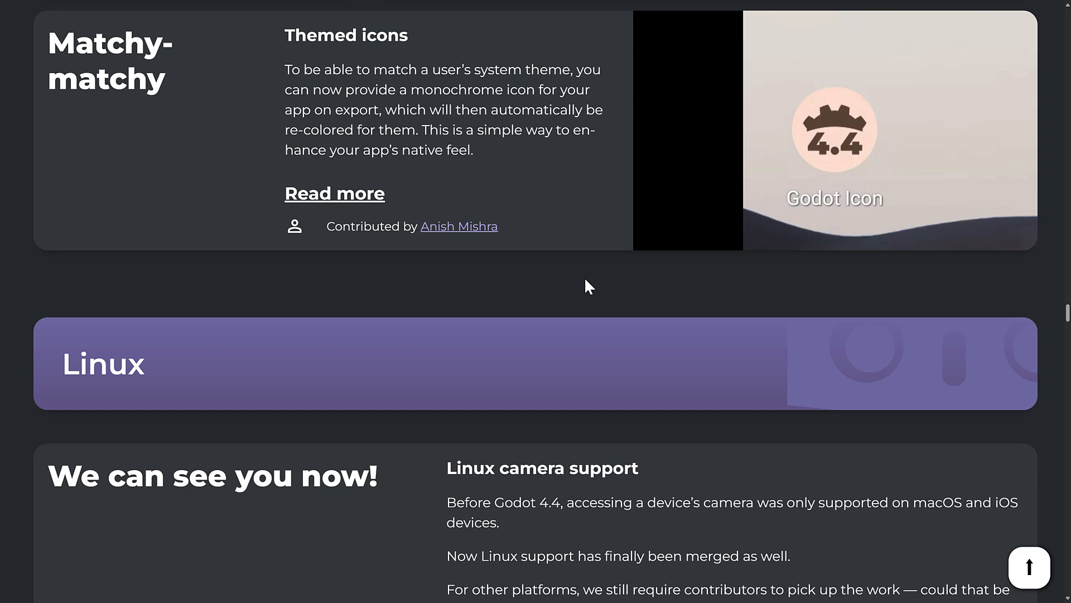
scroll("down", 3)
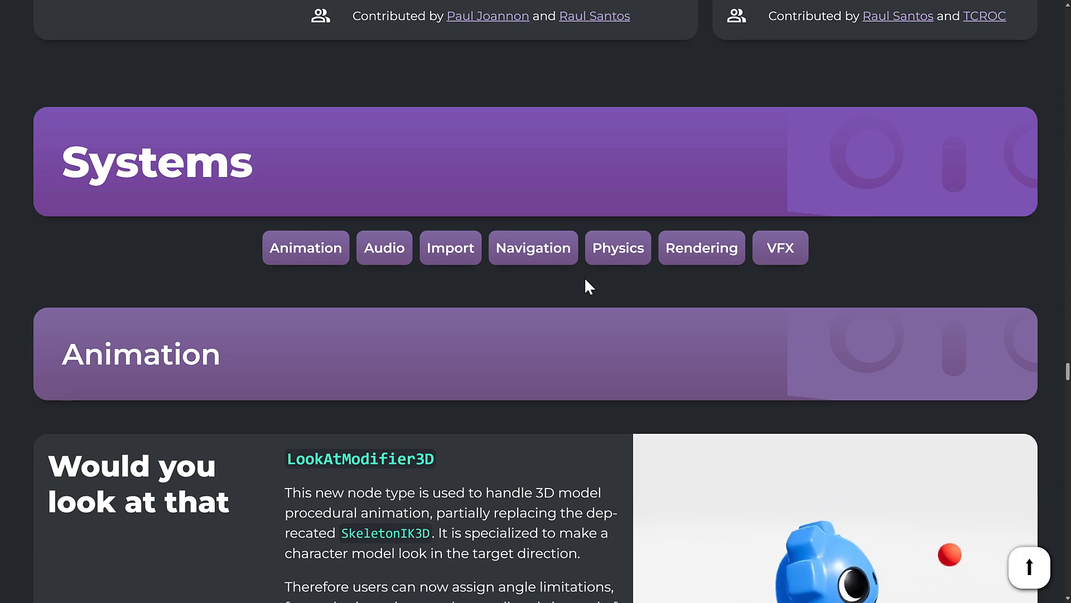
scroll("down", 3)
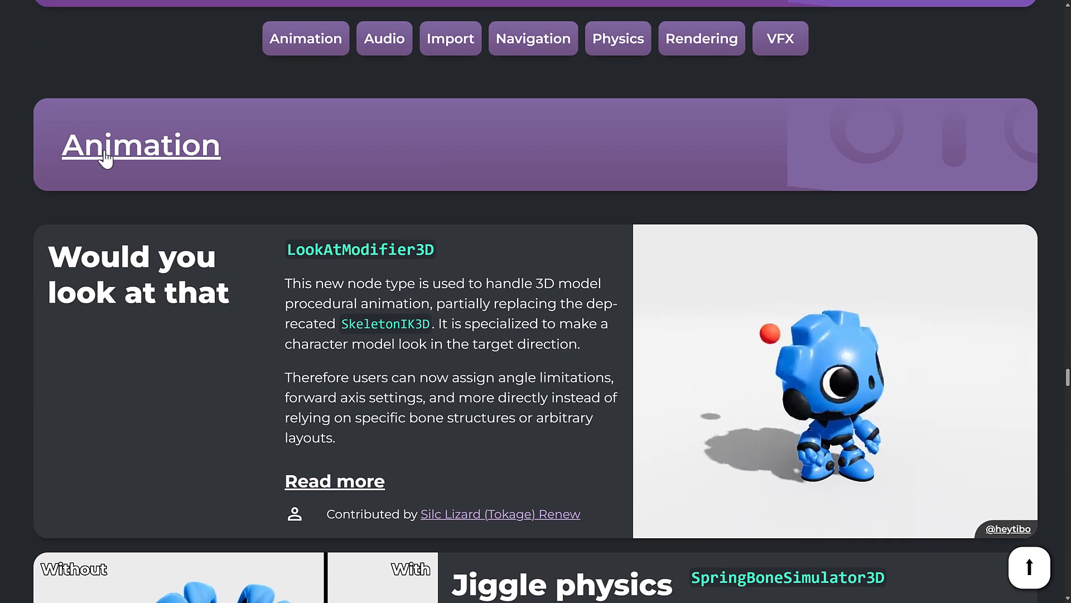
mouse_move(492, 192)
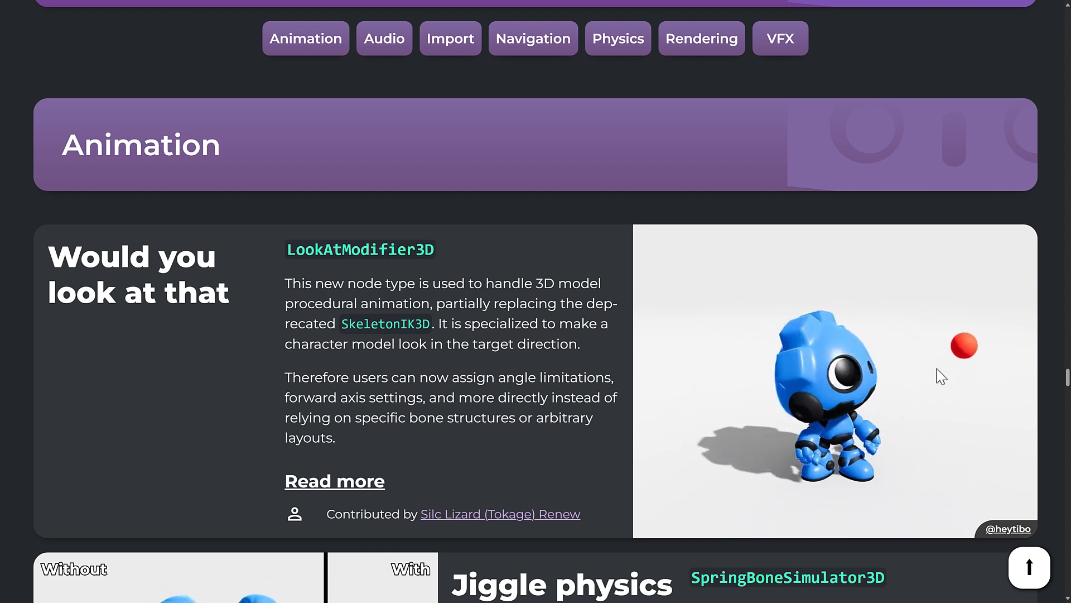
scroll("down", 3)
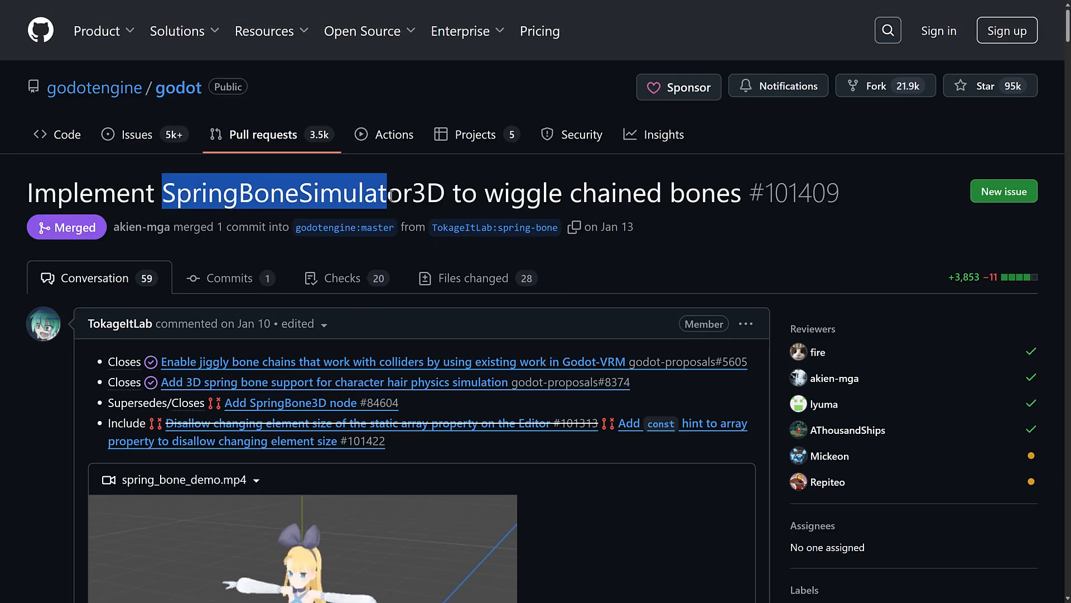
Clear the partial text selection on the pull request #101409 title
left_click(765, 246)
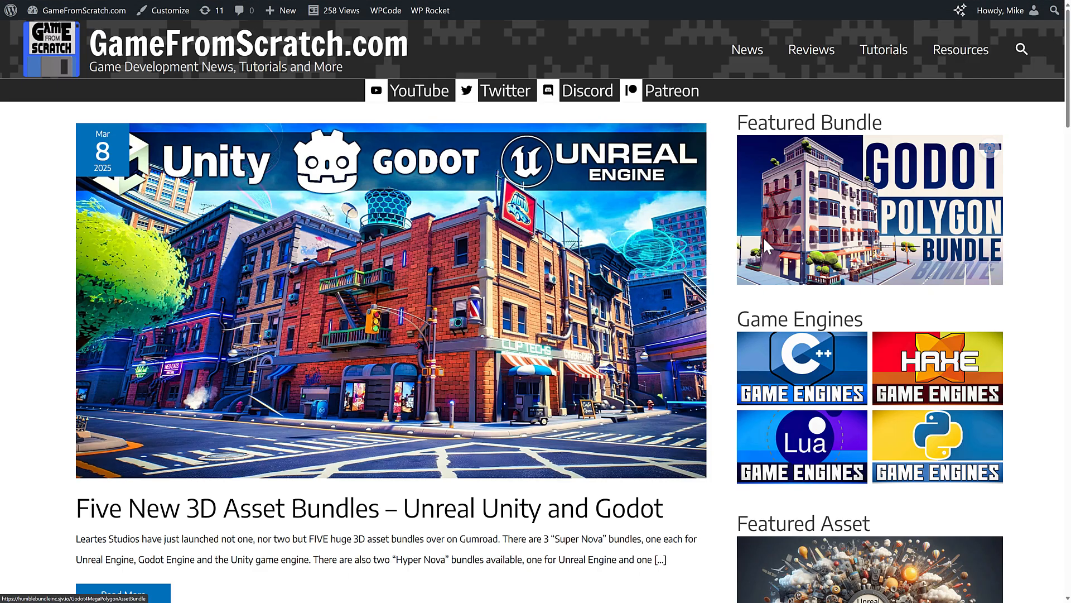
mouse_move(790, 306)
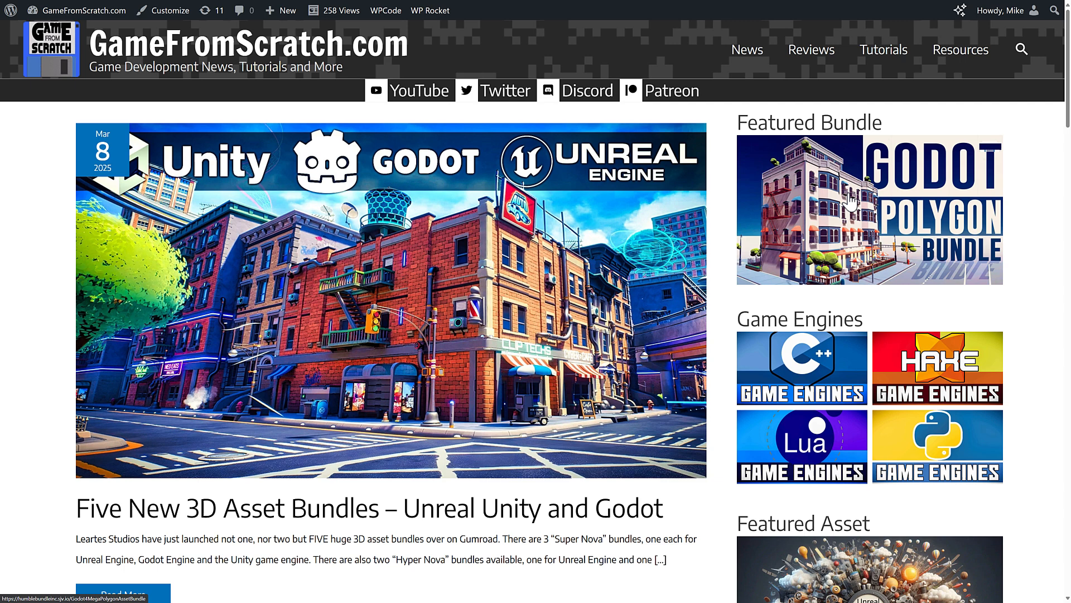
Browse the GameFromScratch.com posts, then return to the Godot 4.4 release notes tab
scroll("down", 3)
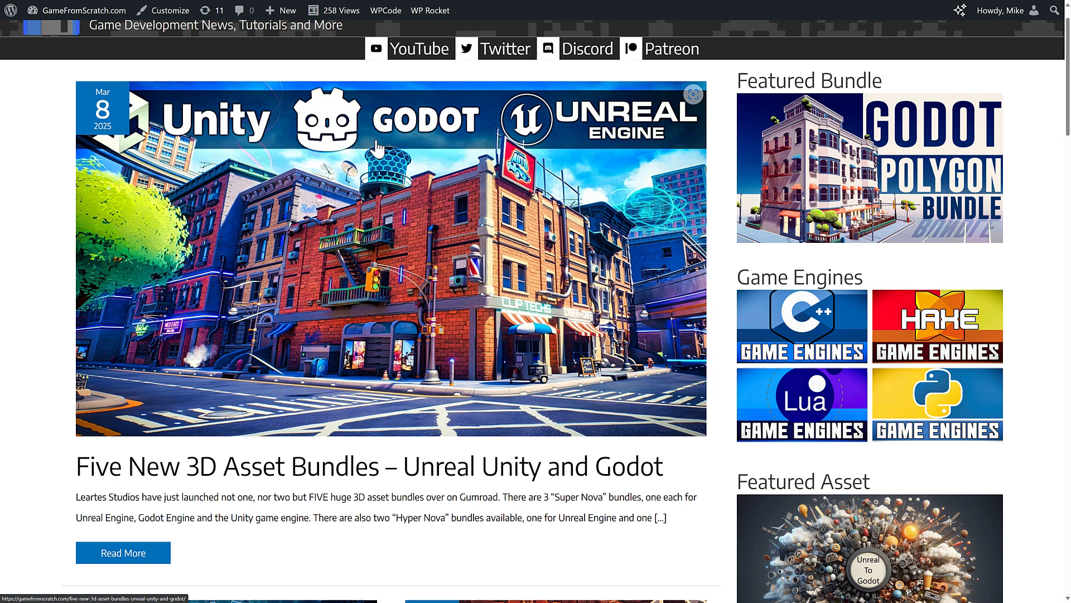
scroll("down", 3)
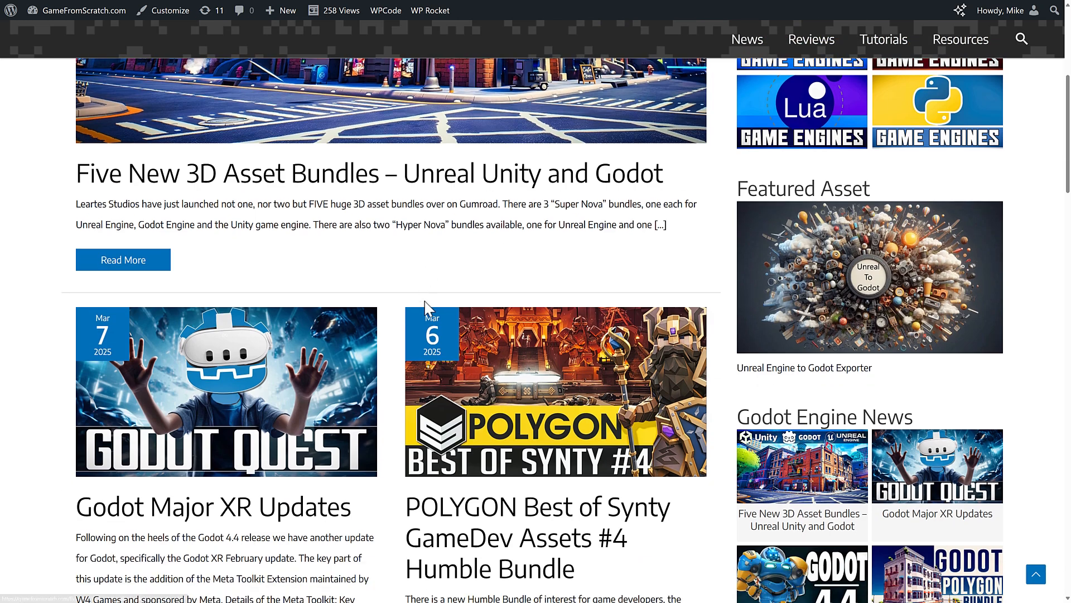
mouse_move(558, 392)
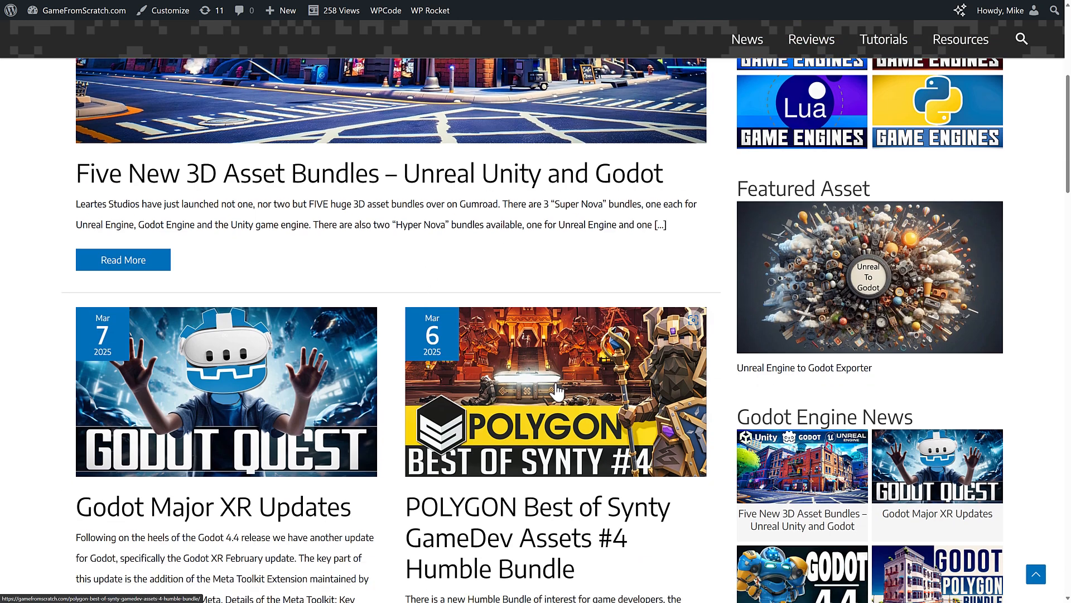
mouse_move(685, 264)
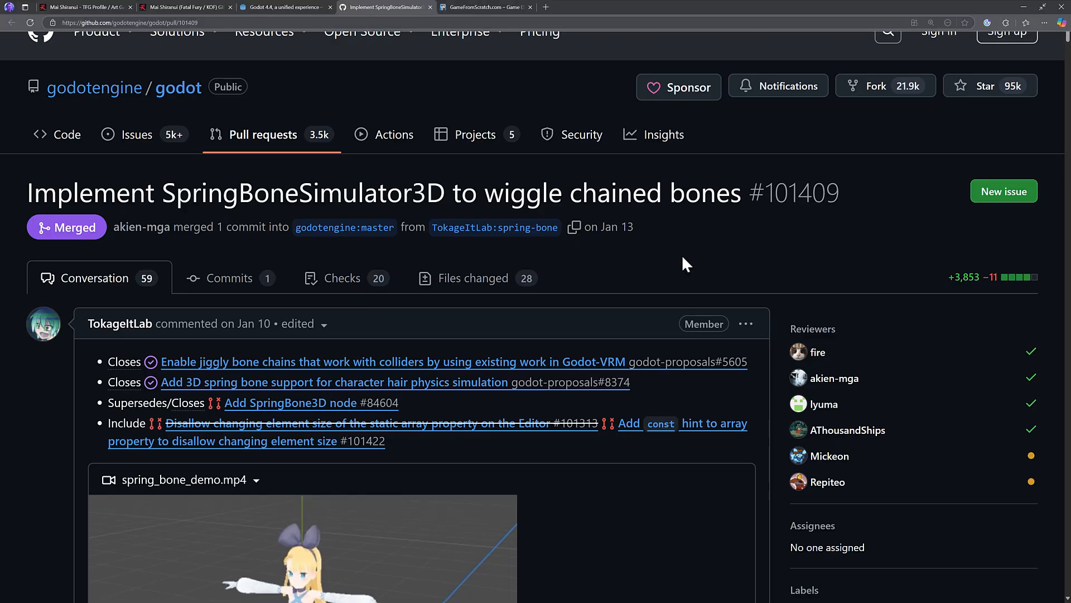
left_click(283, 8)
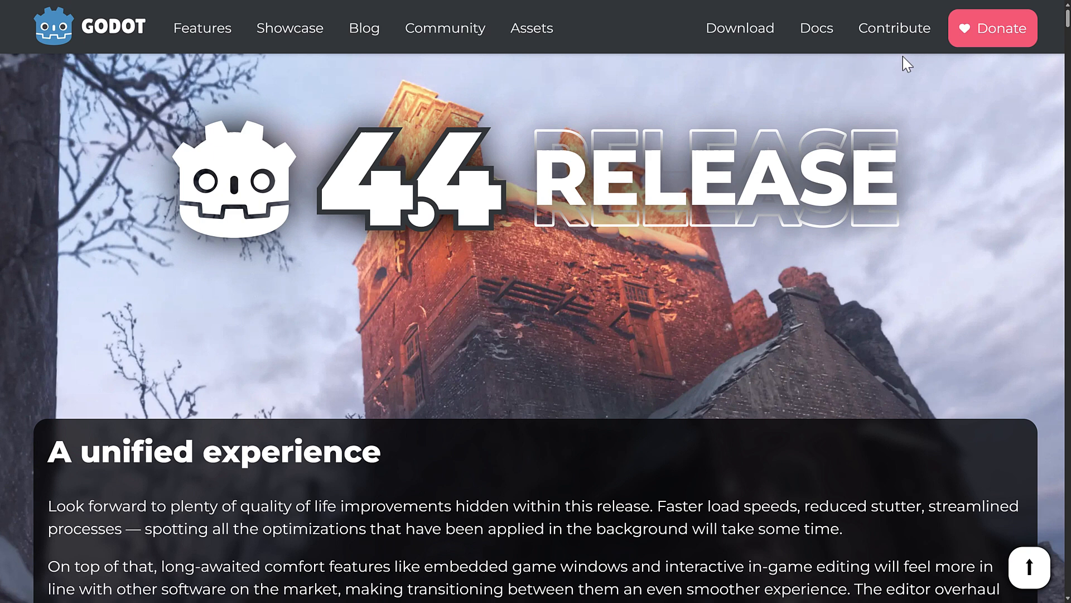
mouse_move(865, 101)
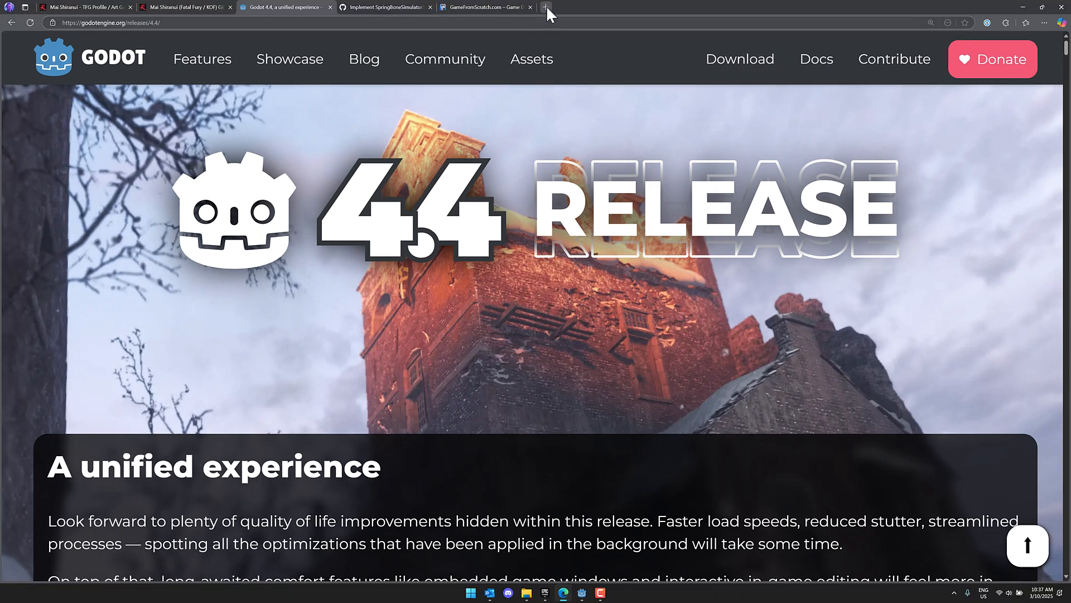
Go to mixamo.com in a new tab and search the animation library for 'sword'
left_click(545, 7)
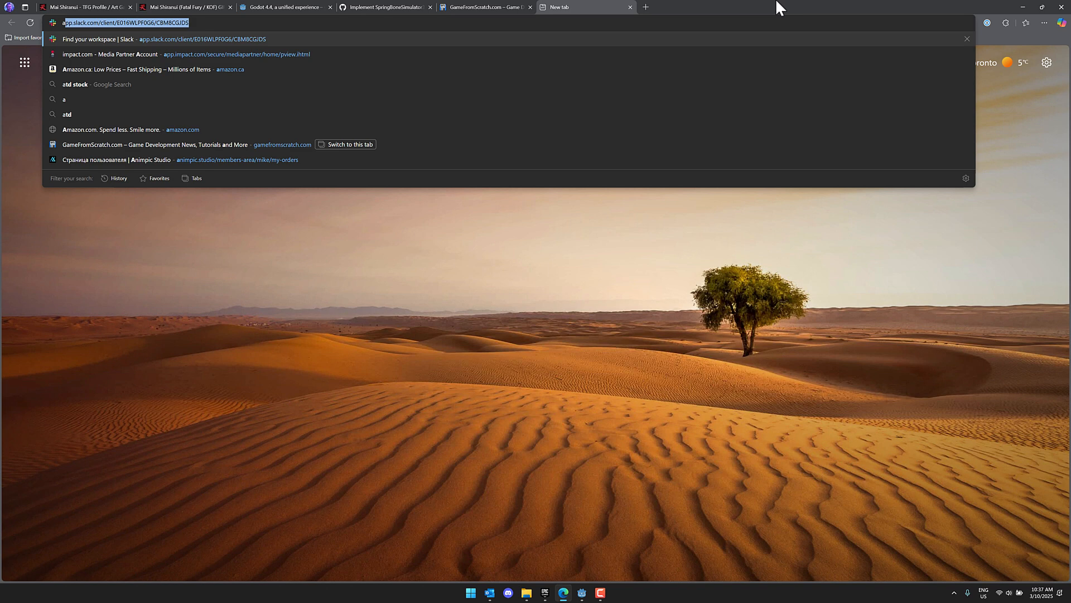
type("mixamo.com/#/")
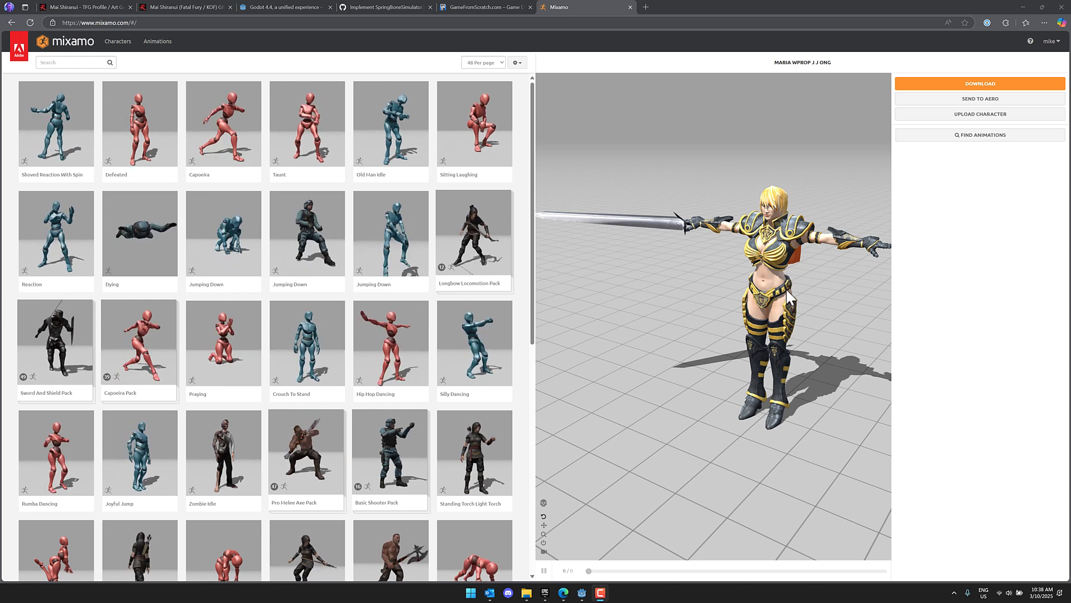
left_click(68, 62)
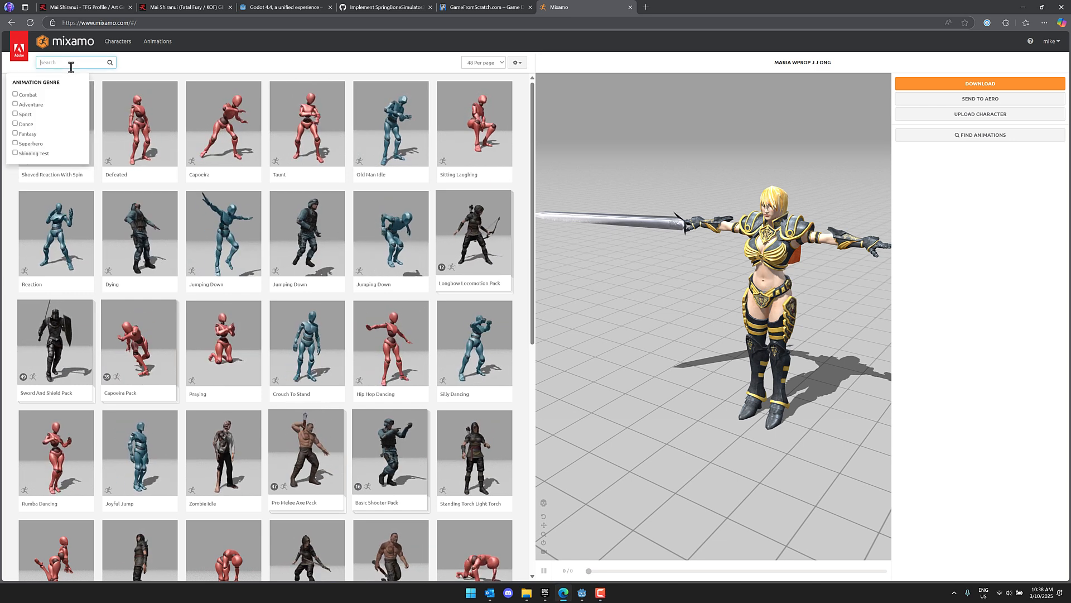
type("walk")
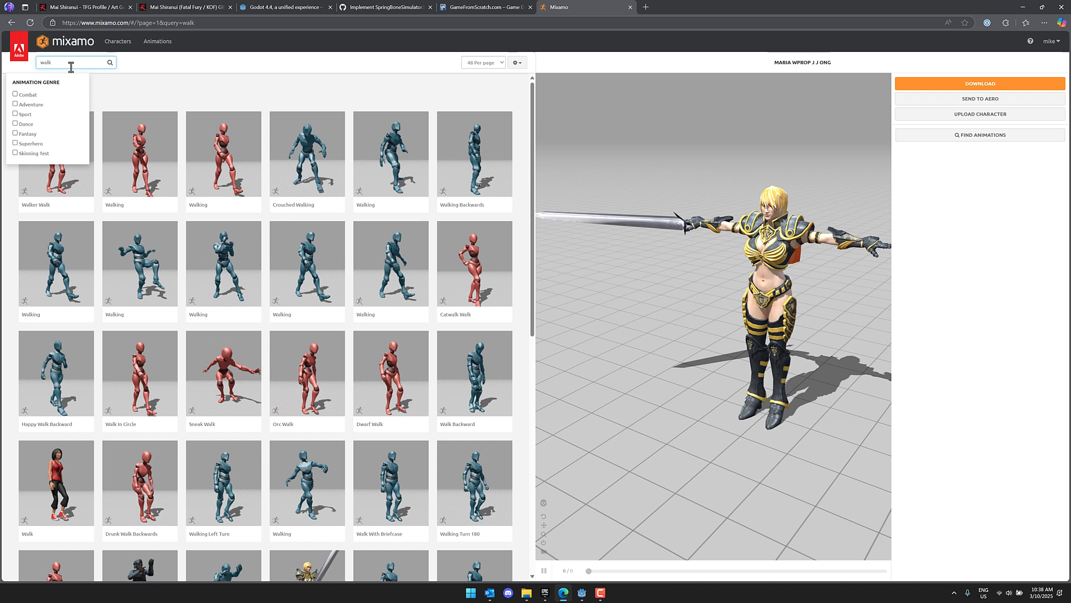
key("Backspace")
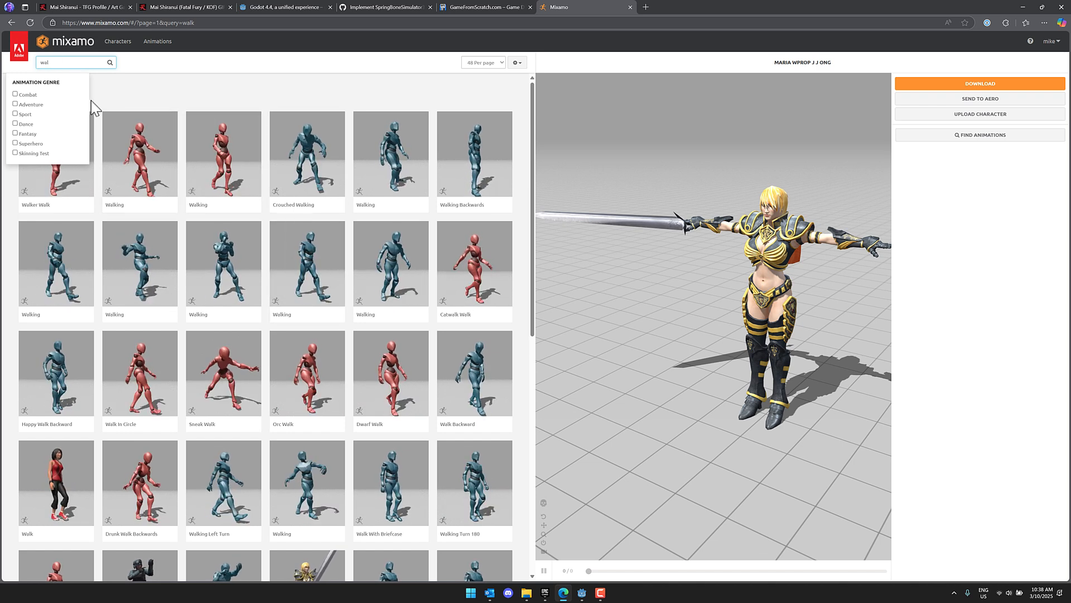
type("sword")
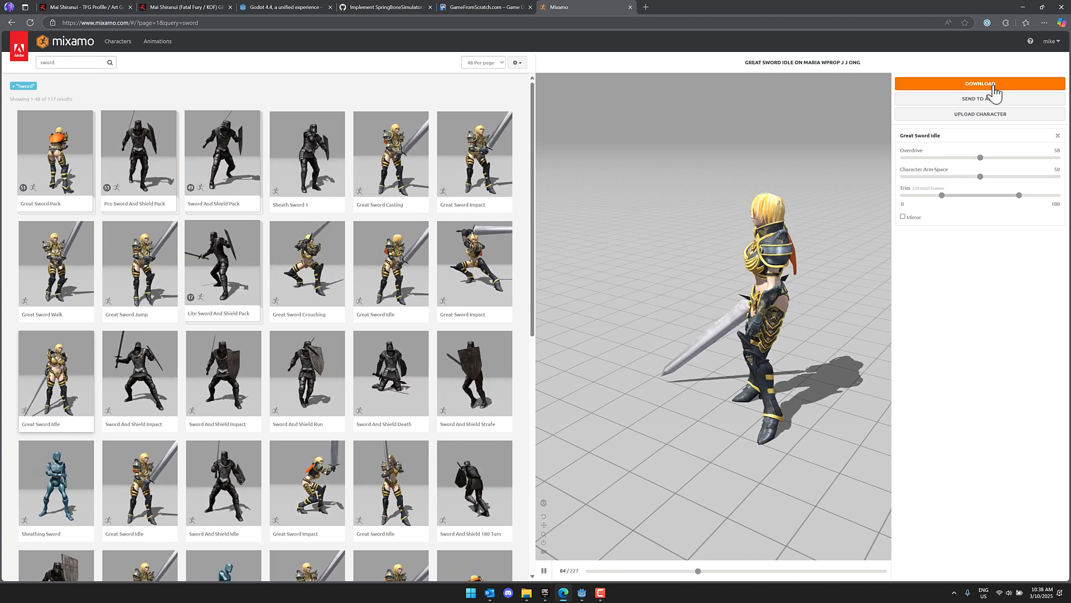
Start downloading the Great Sword Idle animation and adjust its download settings
left_click(980, 84)
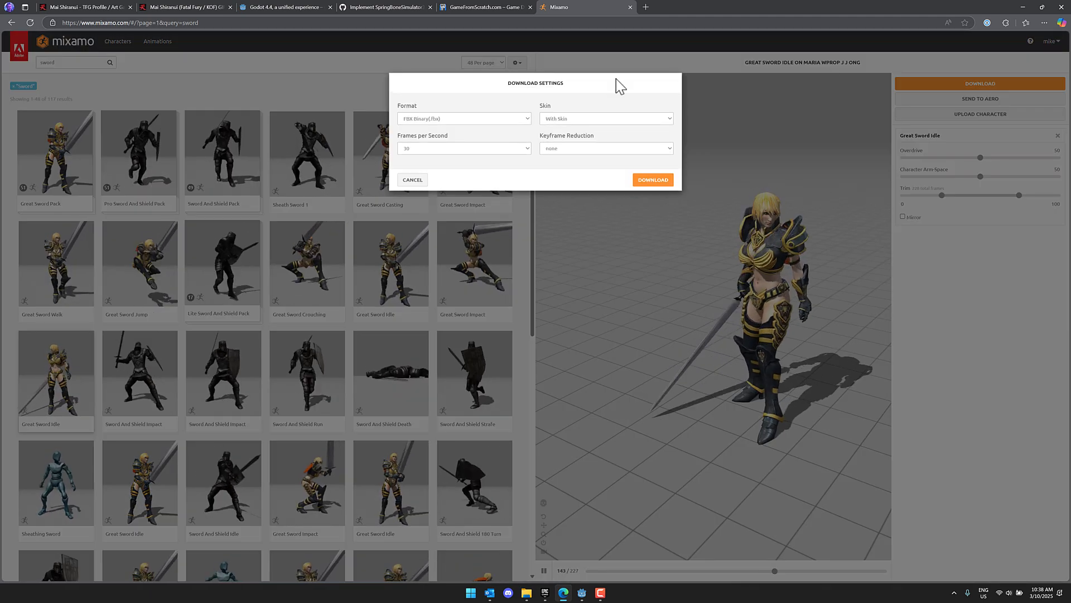
left_click(652, 178)
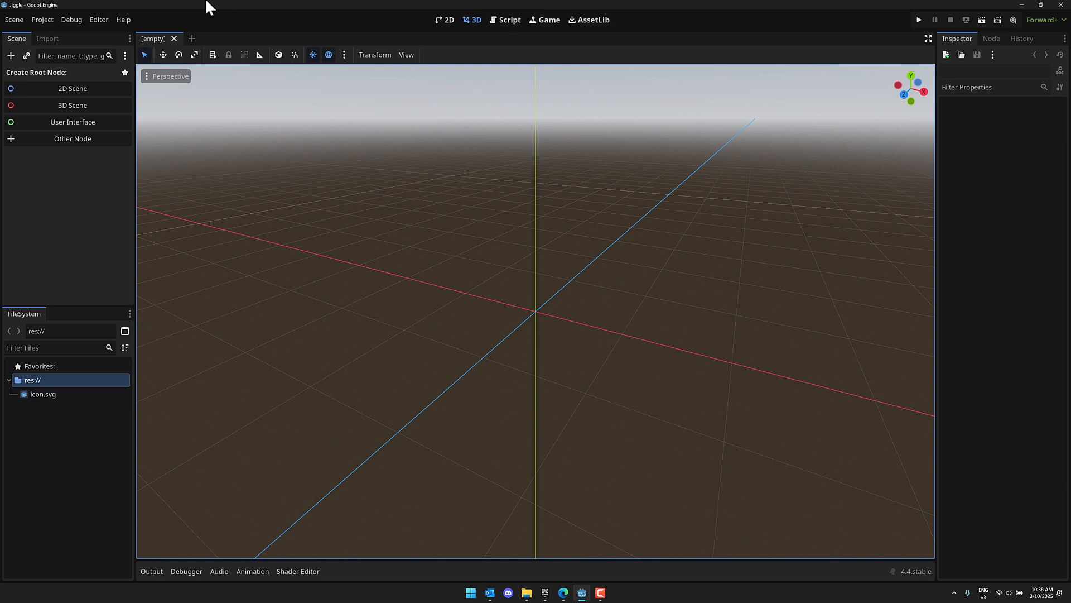
Check the engine version in About Godot, then create a Node3D (3D Scene) root node
left_click(123, 19)
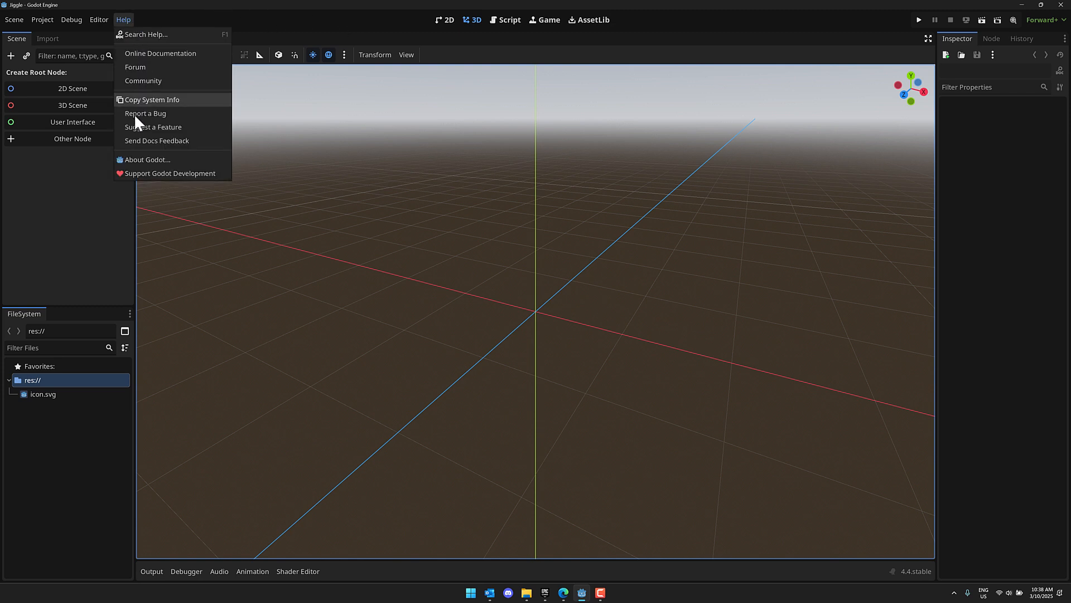
left_click(148, 159)
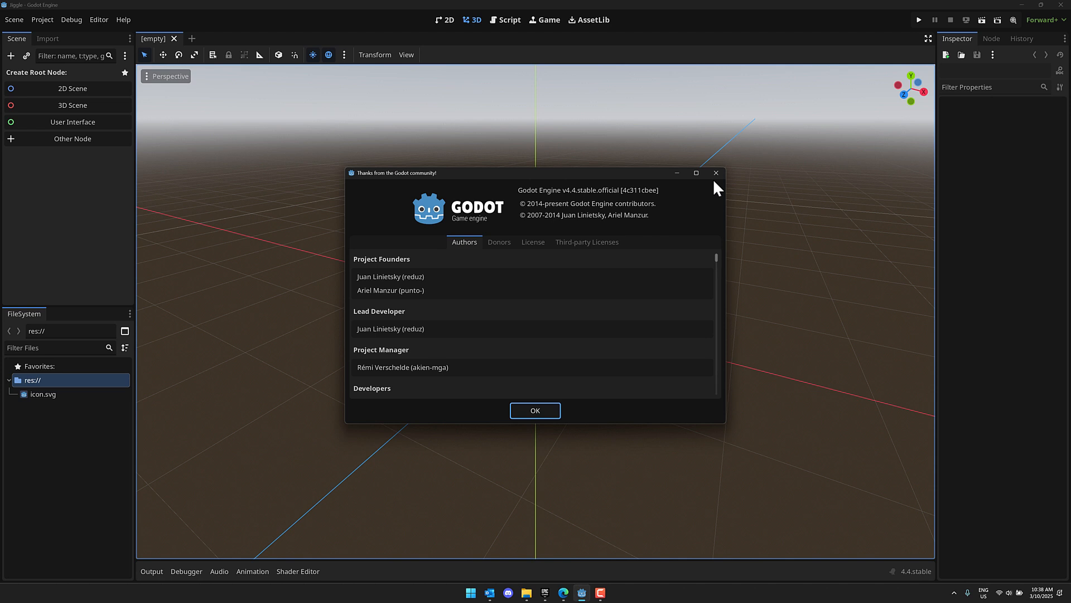
left_click(535, 409)
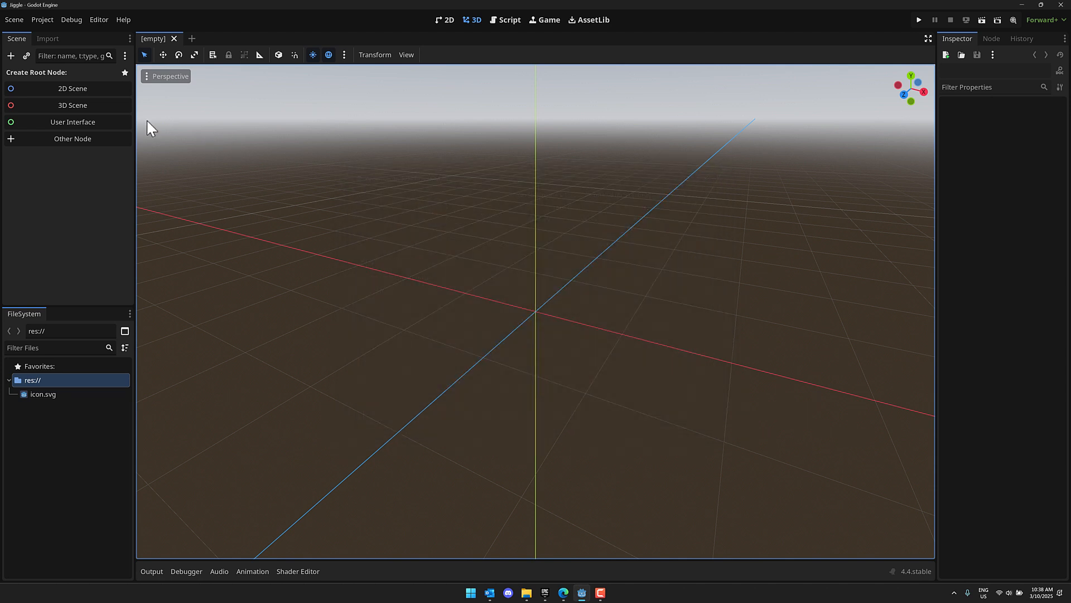
left_click(72, 105)
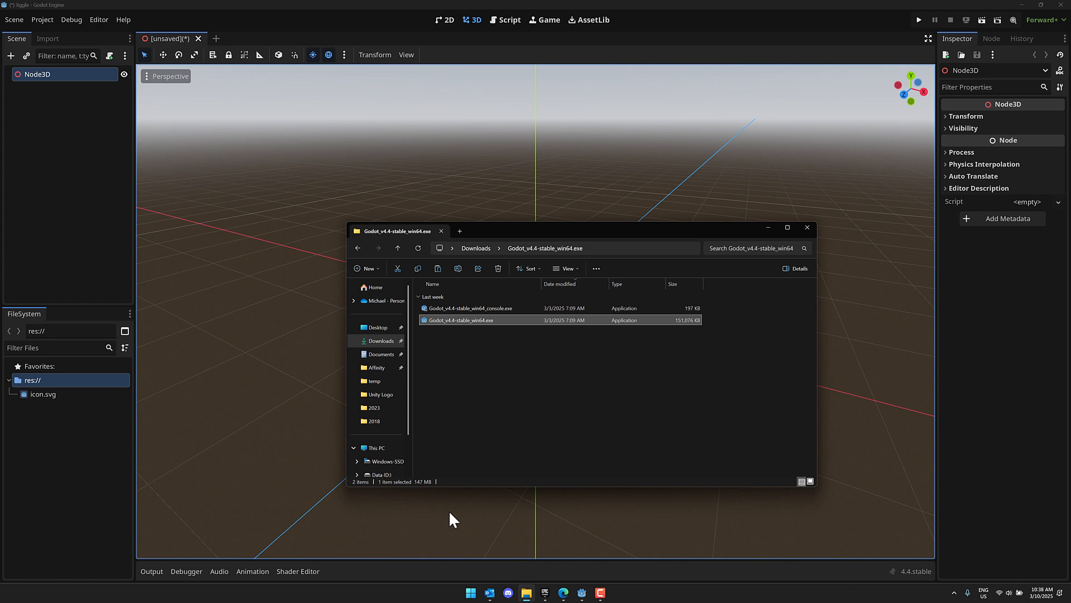
mouse_move(382, 353)
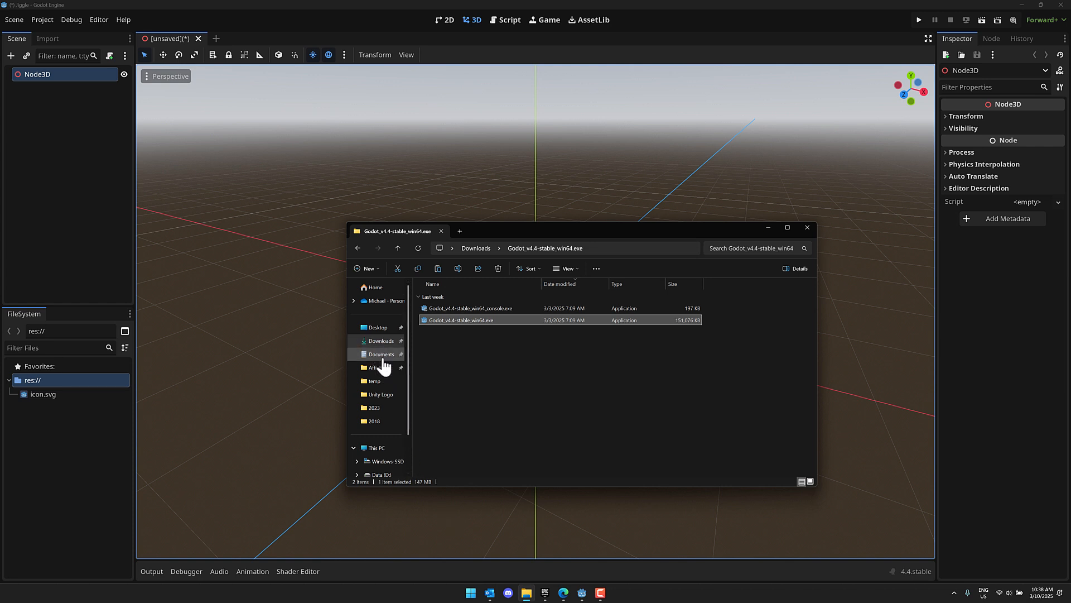
mouse_move(381, 341)
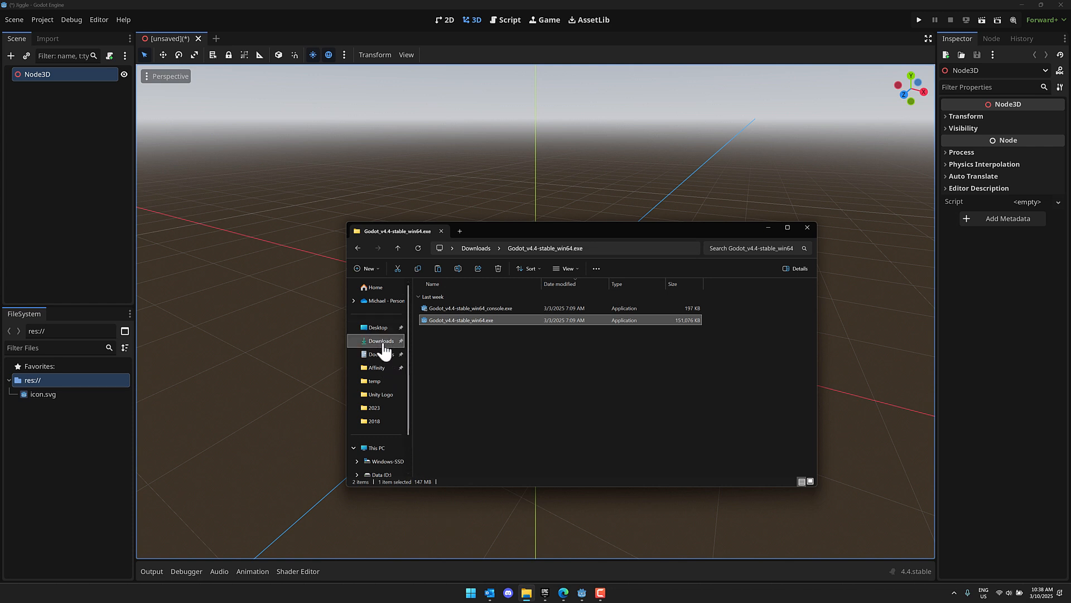
Show the Downloads folder sorted by Date modified, newest first
left_click(357, 248)
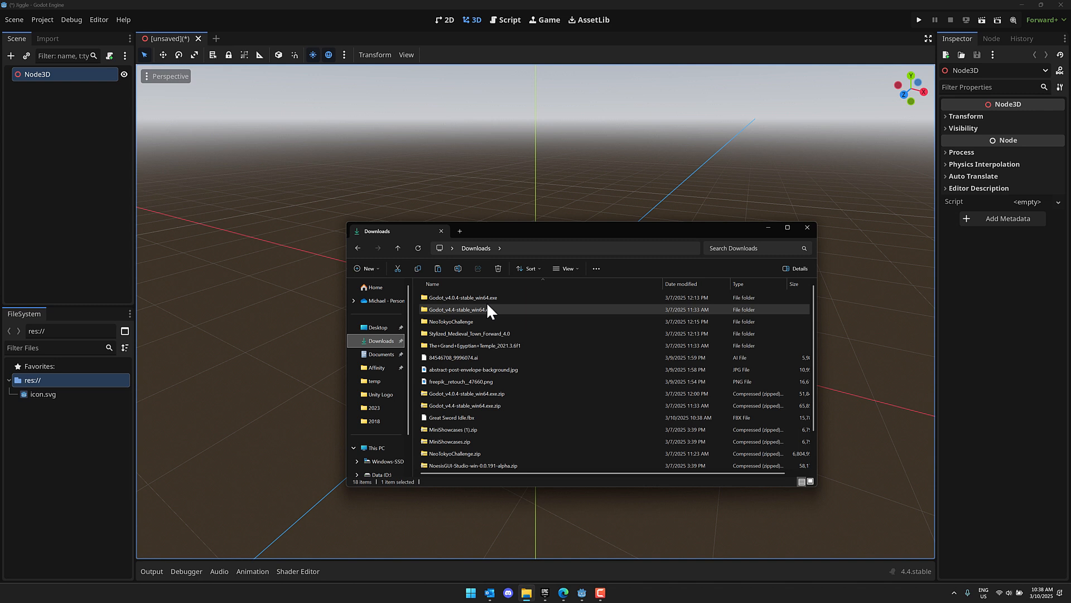
left_click(681, 283)
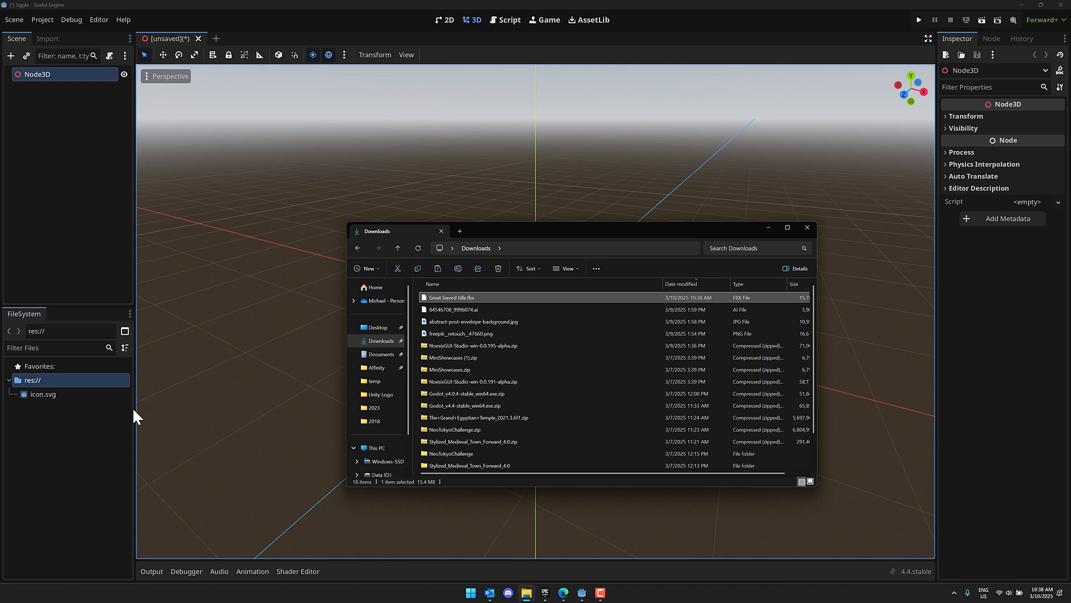
Import Great Sword Idle.fbx into res:// and drop the character into the 3D viewport
right_click(68, 424)
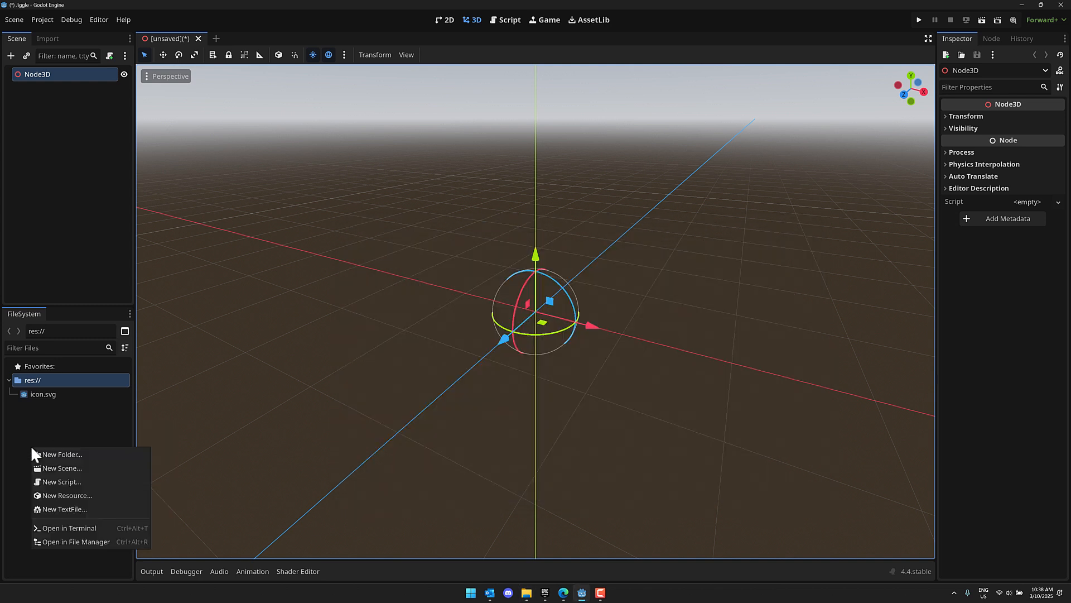
left_click(75, 541)
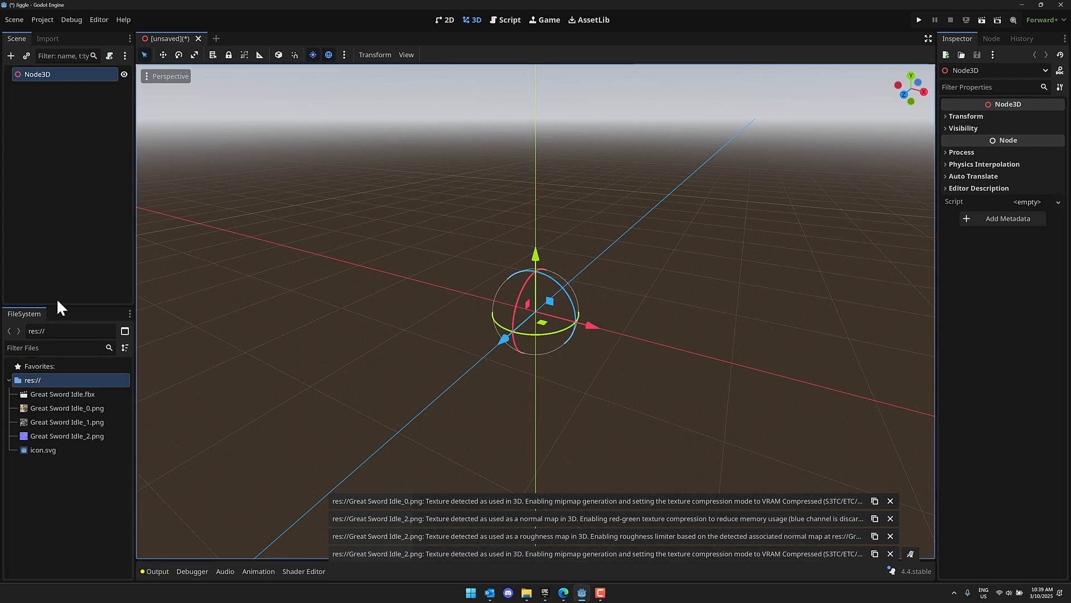
left_click_drag(63, 394, 550, 331)
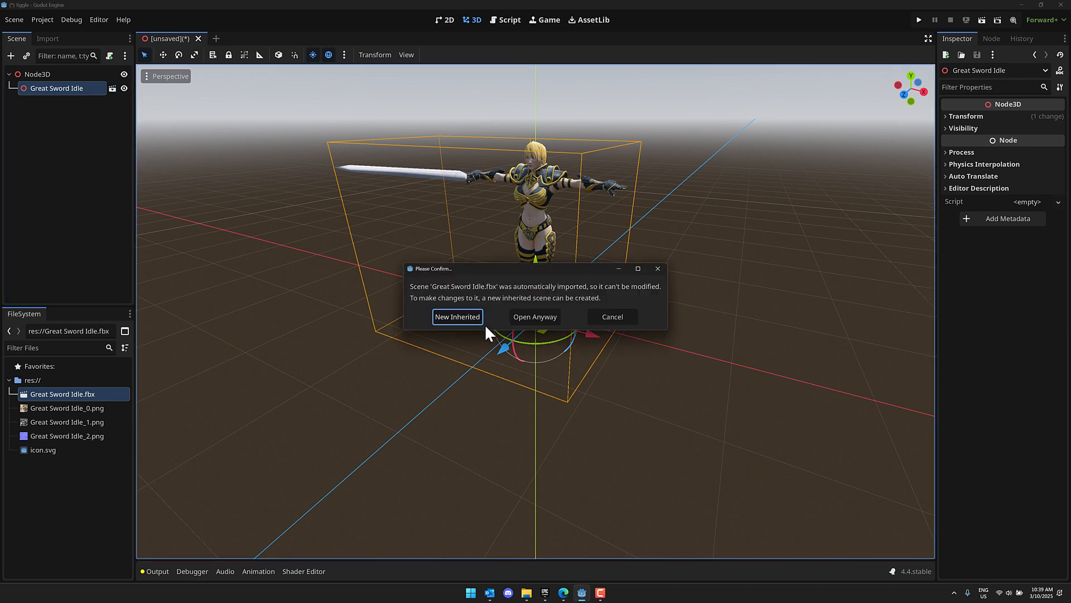
Create a New Inherited scene from the model and preview its mixamo_com idle animation
left_click(456, 316)
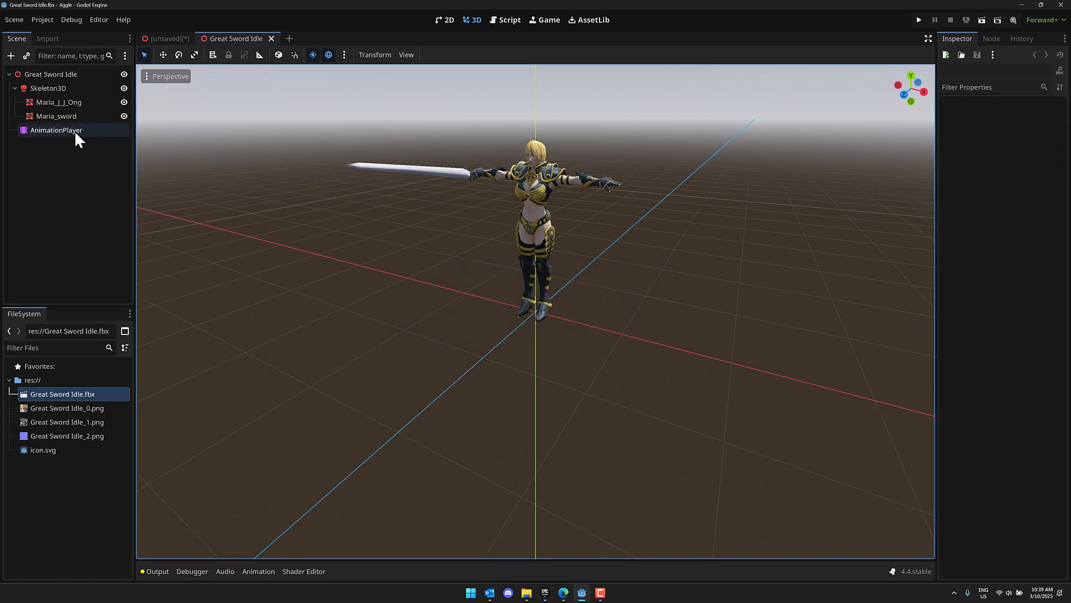
left_click(56, 130)
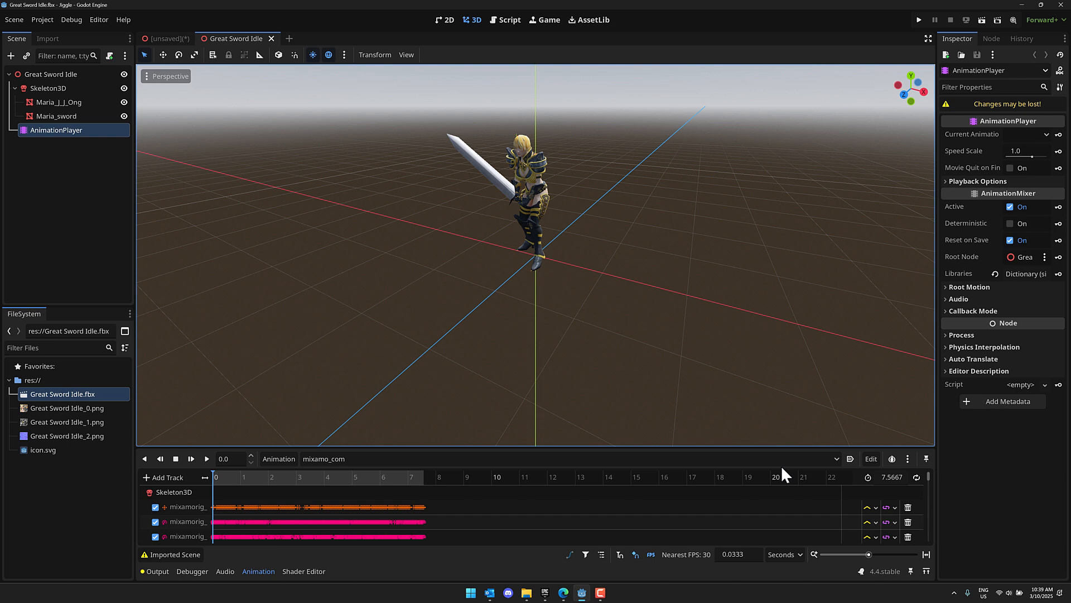
left_click(207, 459)
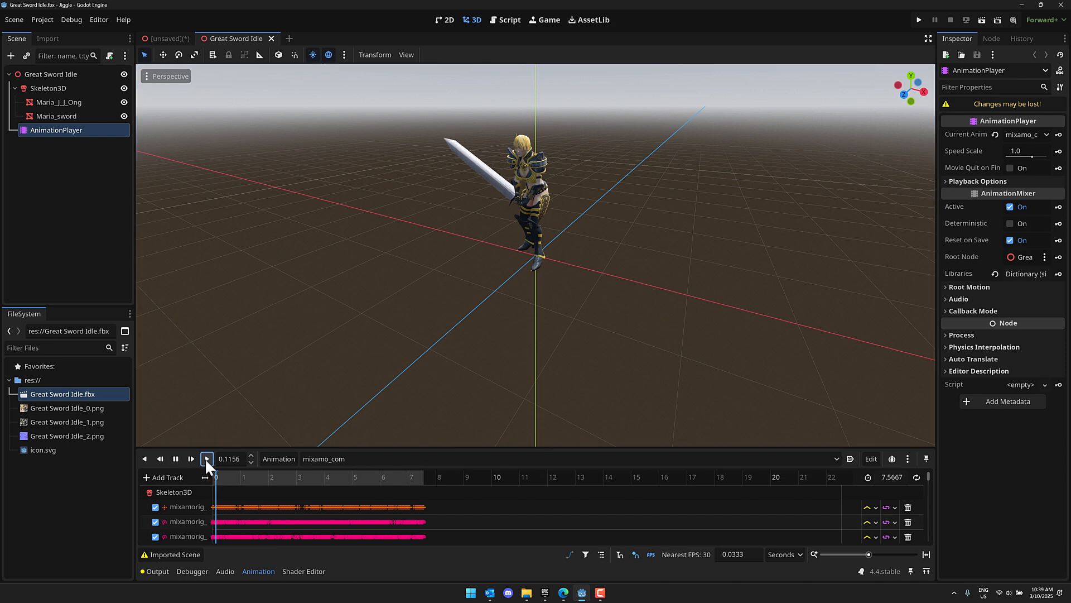
left_click(206, 459)
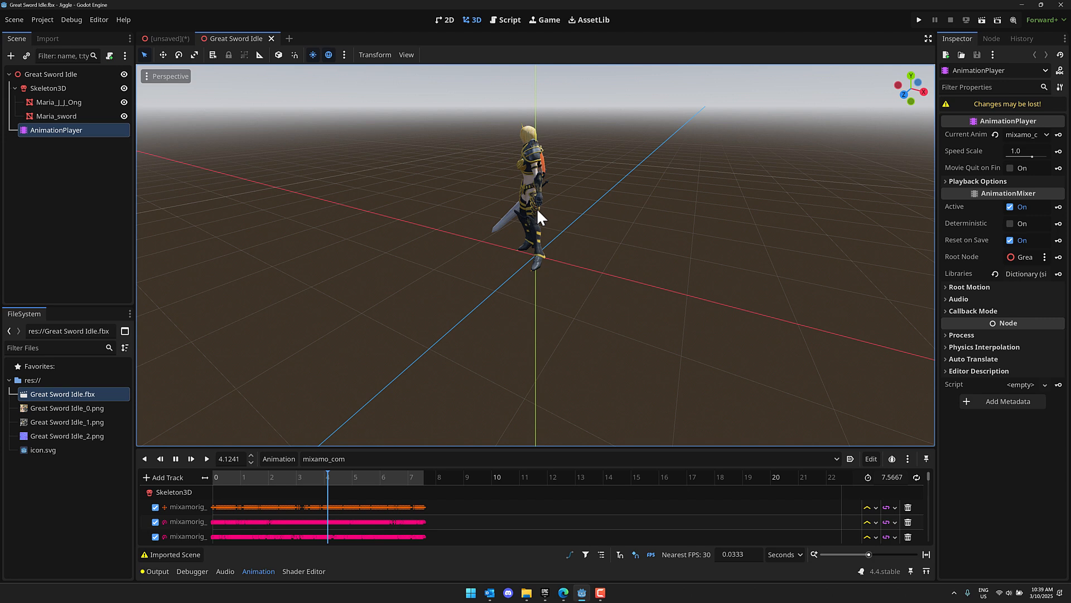
left_click(208, 458)
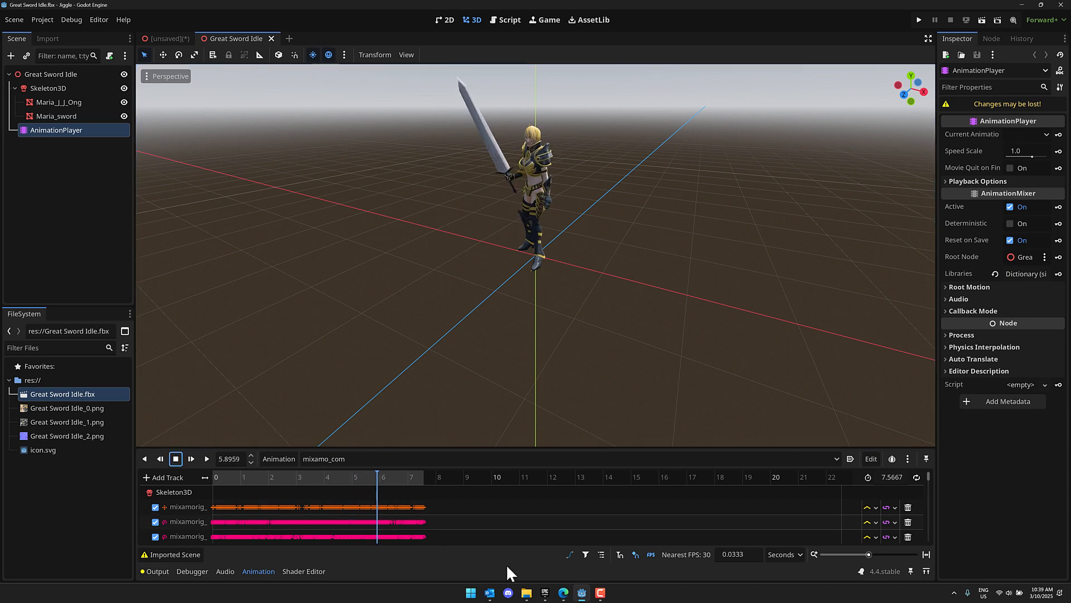
left_click(565, 7)
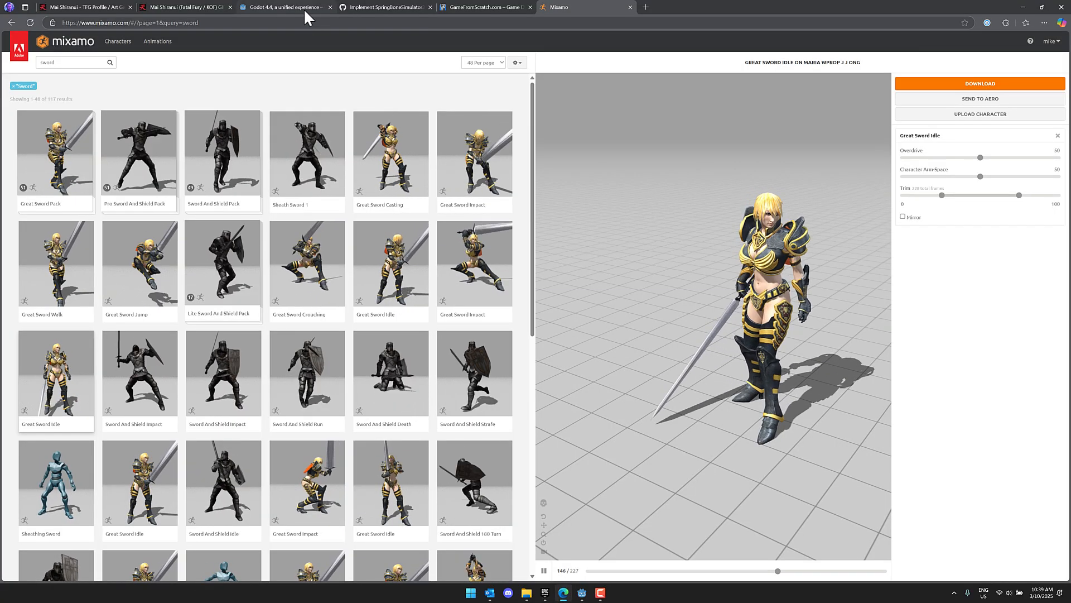
left_click(383, 7)
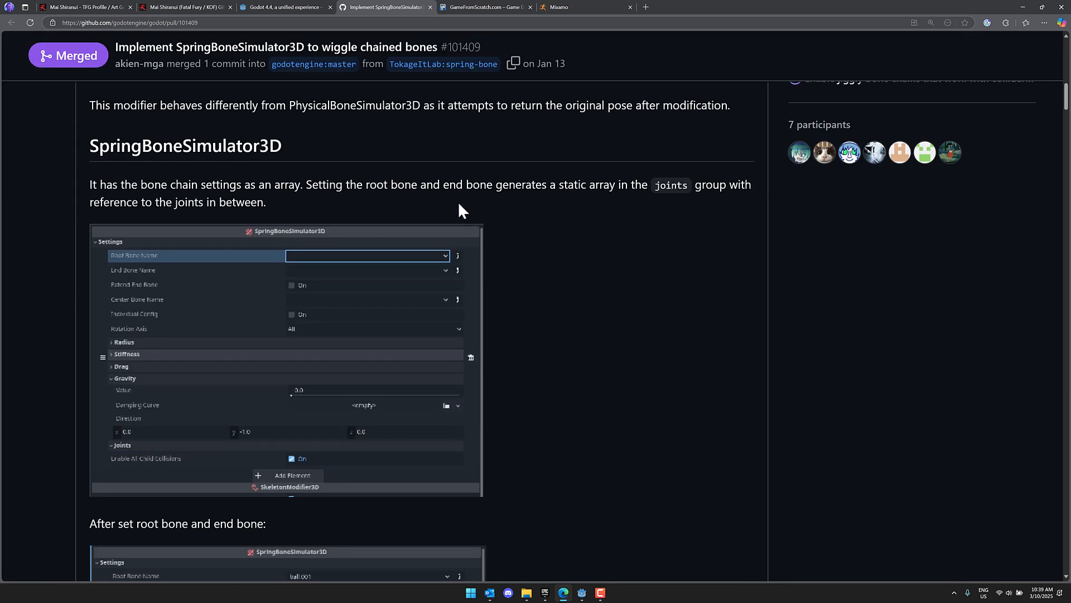
scroll("down", 3)
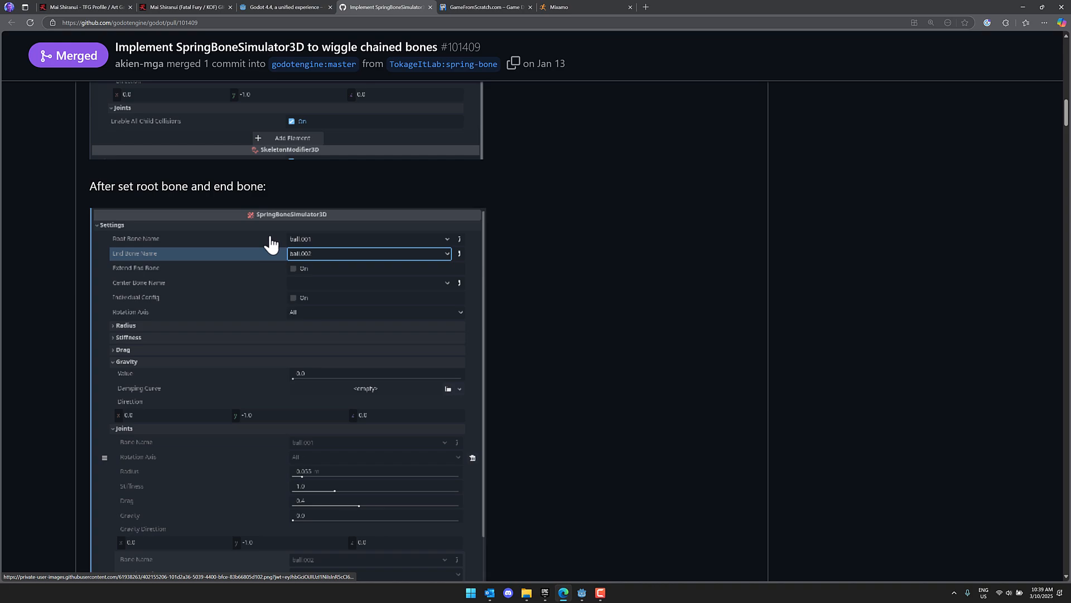
scroll("down", 3)
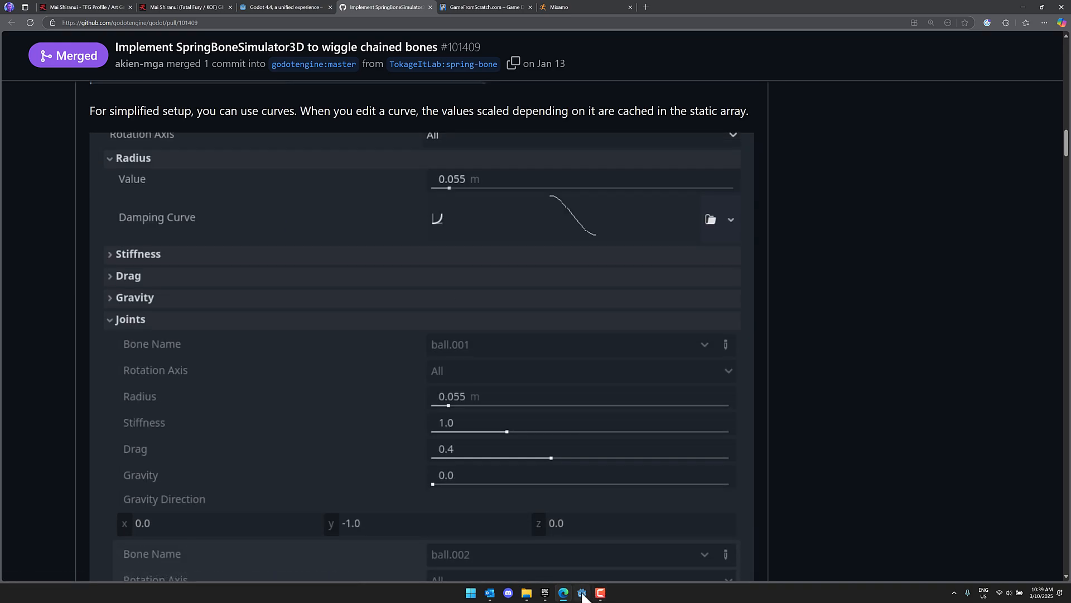
left_click(582, 593)
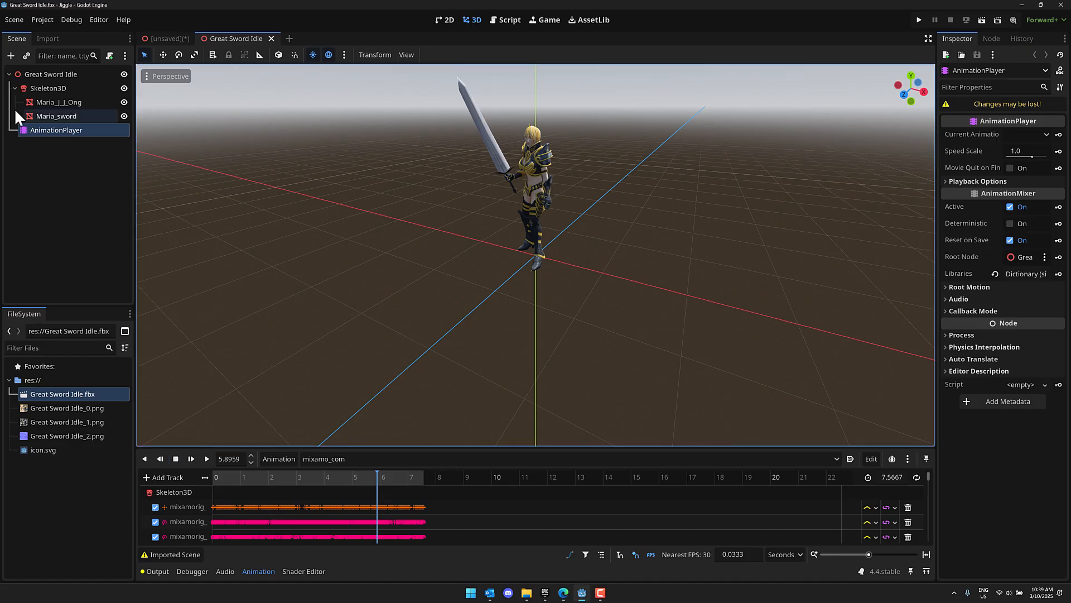
Add a SpringBoneSimulator3D child node under Skeleton3D
left_click(48, 88)
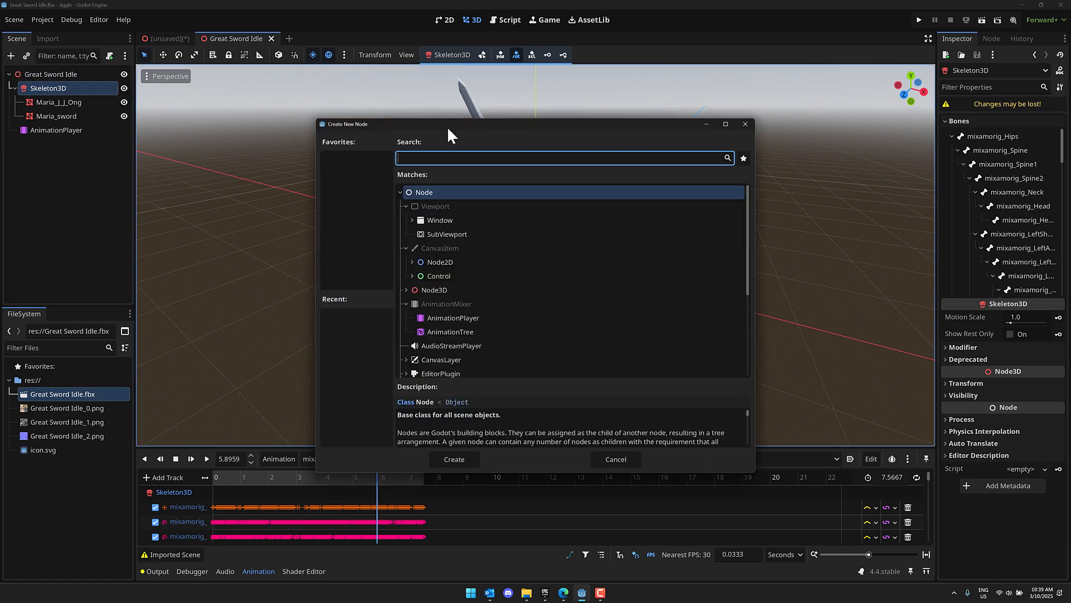
type("spring")
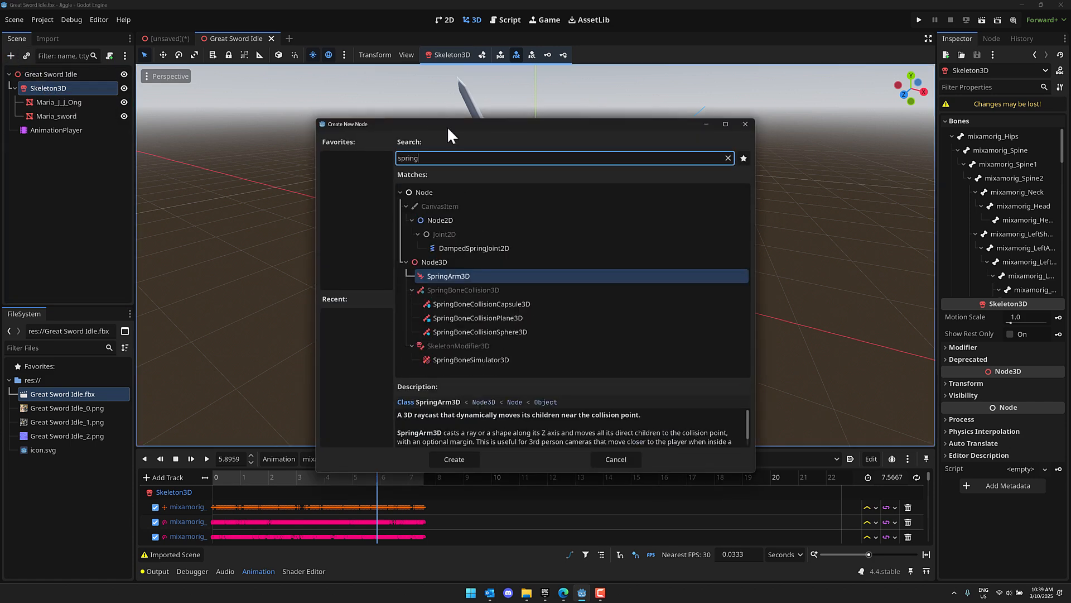
left_click(471, 360)
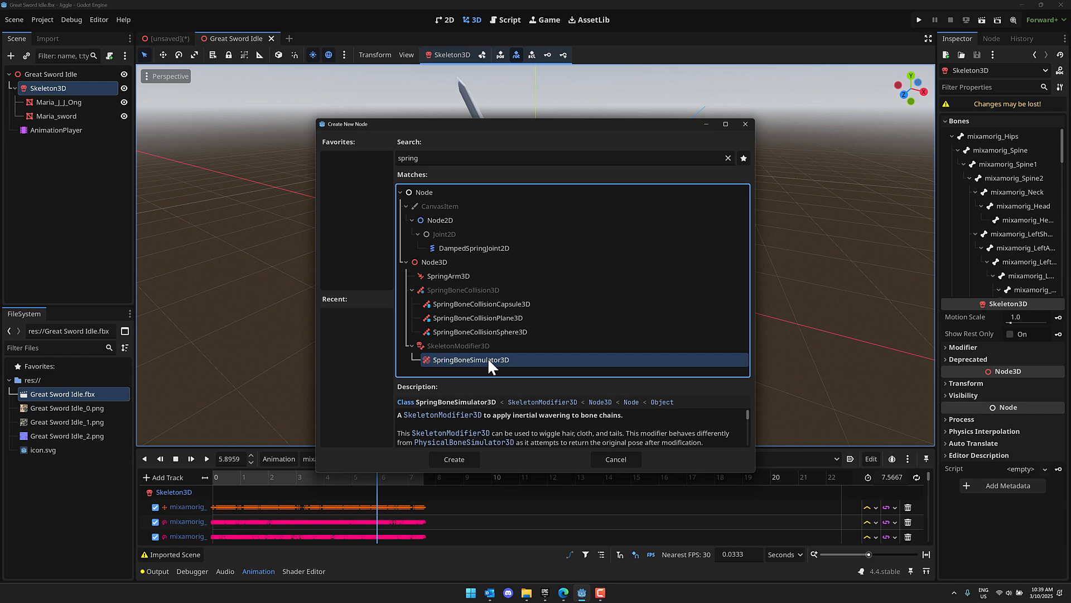
left_click(455, 459)
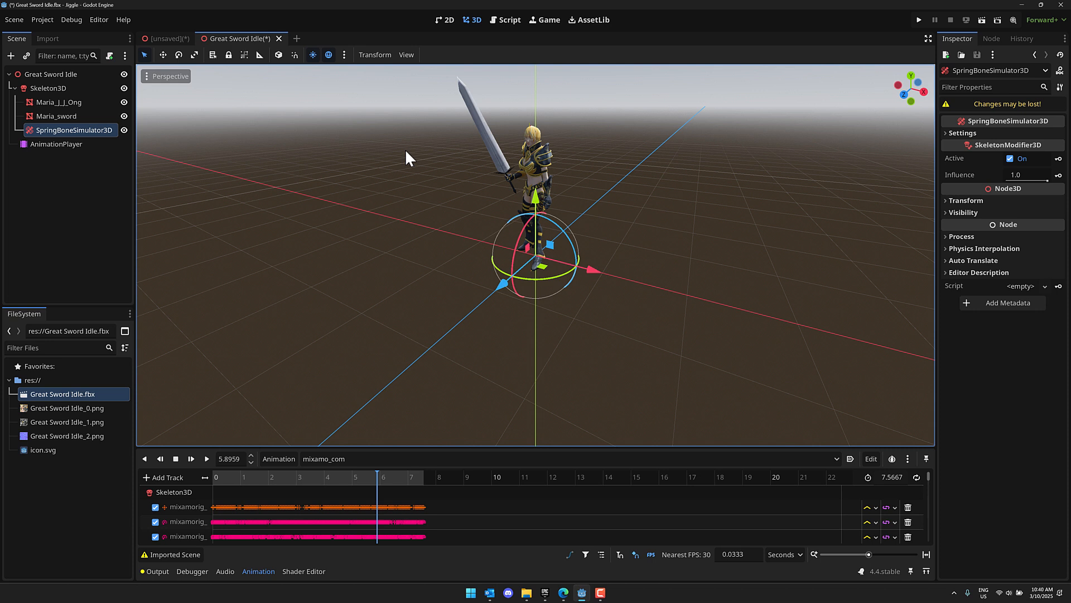
Set the spring chain Root Bone to mixamorig_Neck and End Bone to mixamorig_Head
left_click(963, 133)
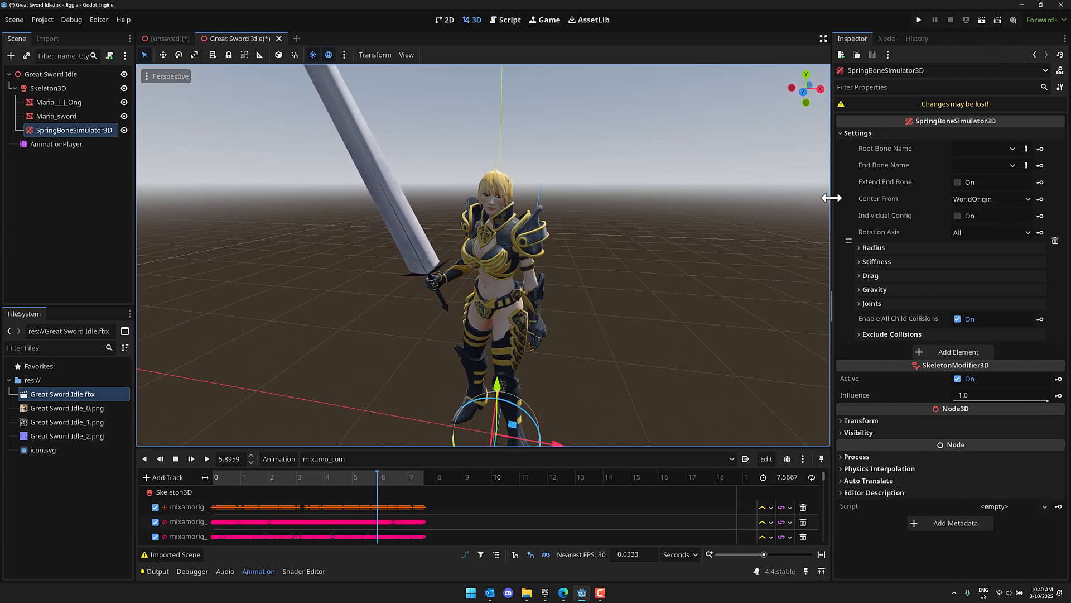
left_click(1013, 148)
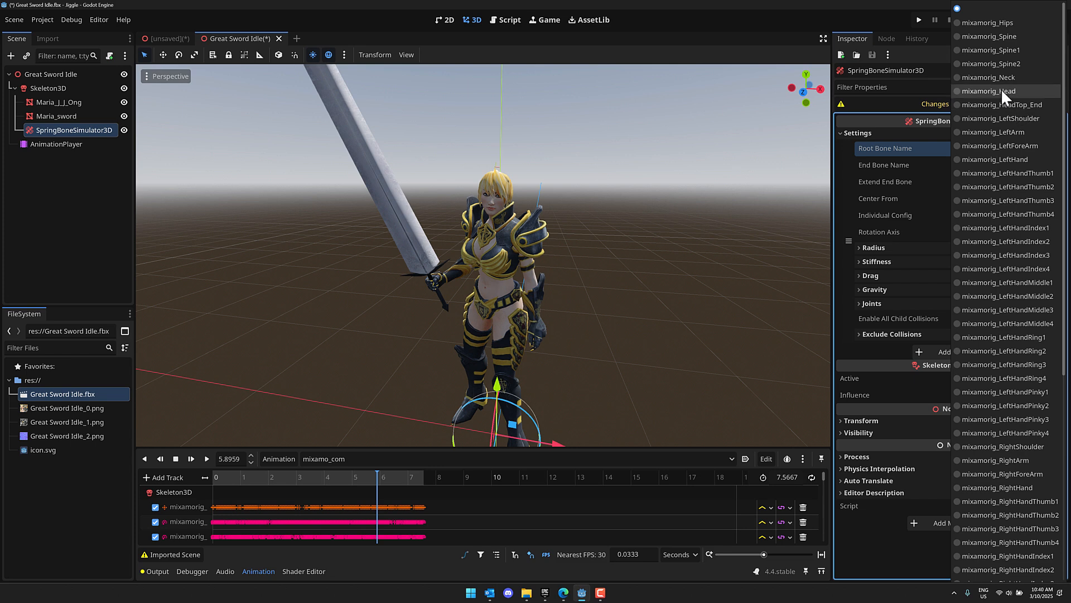
left_click(989, 77)
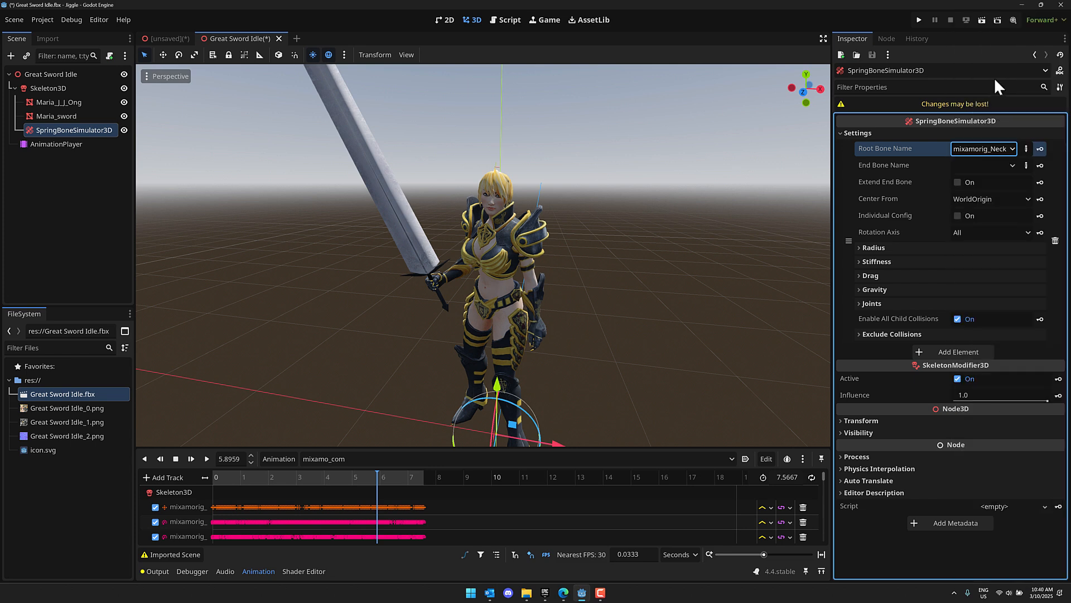
left_click(984, 166)
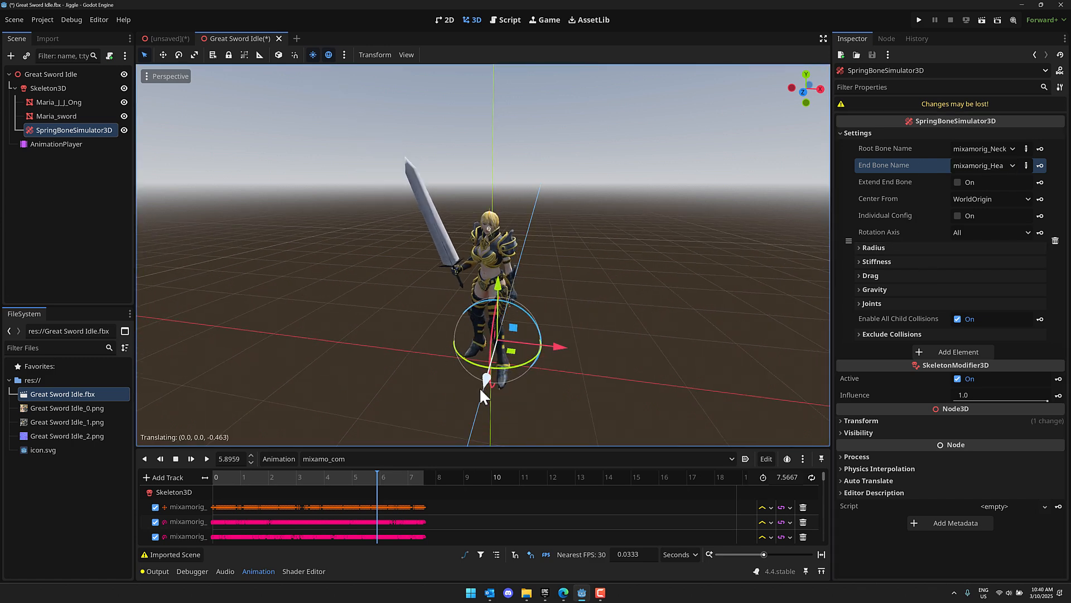
Move the Great Sword Idle character across the floor toward the grid origin via its move gizmo
left_click(51, 73)
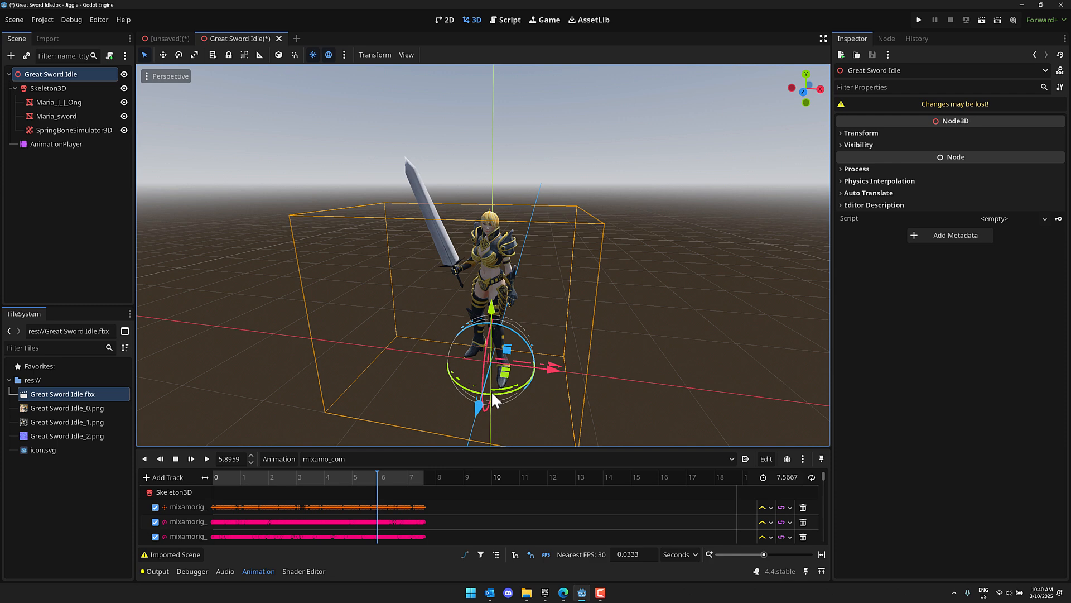
left_click_drag(491, 400, 491, 354)
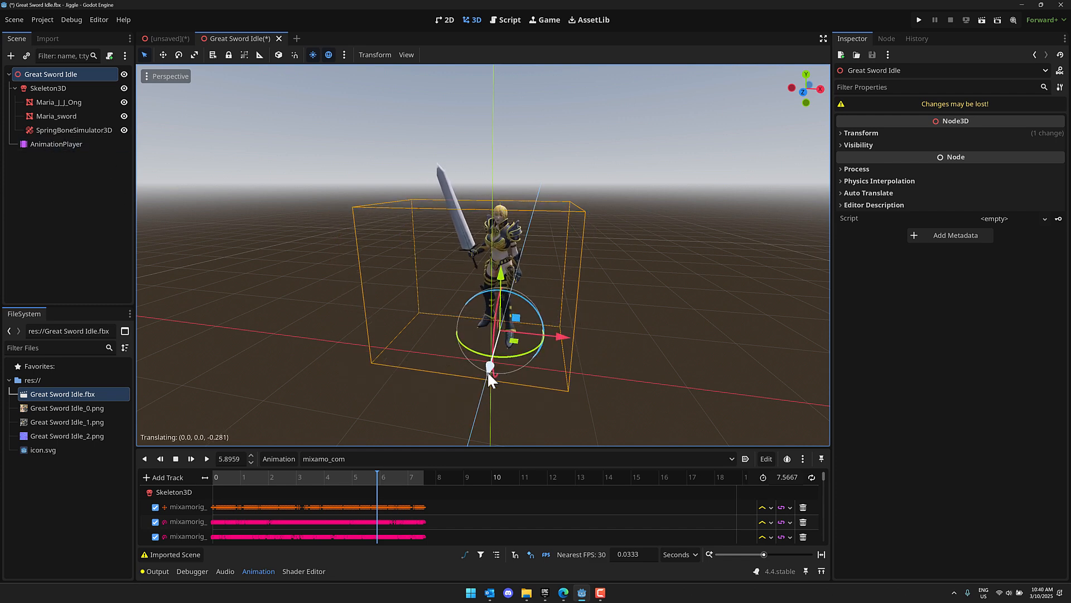
left_click_drag(491, 369, 486, 361)
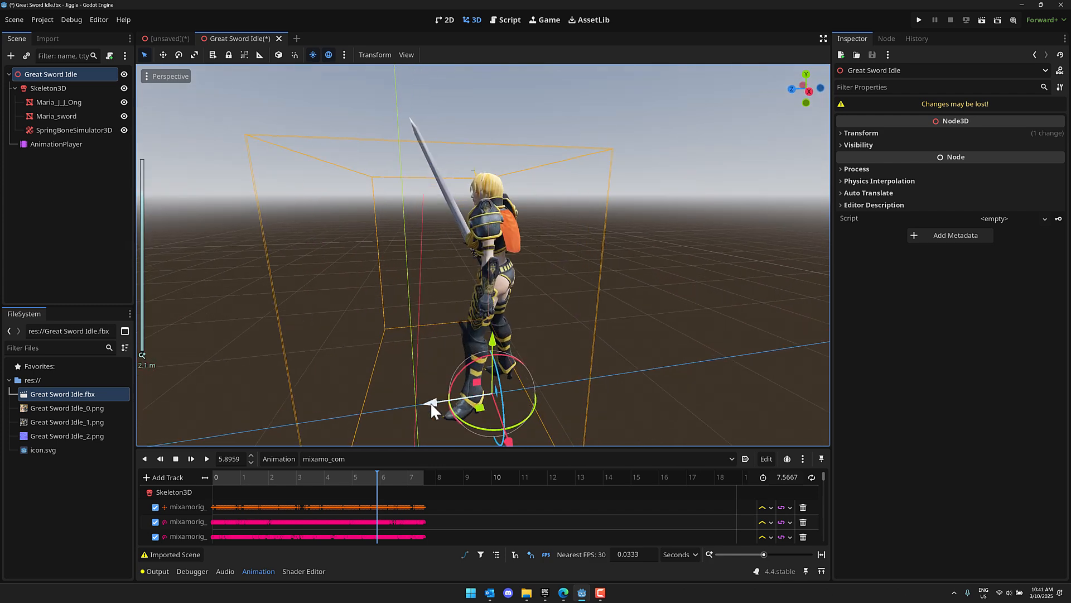
left_click_drag(434, 403, 387, 410)
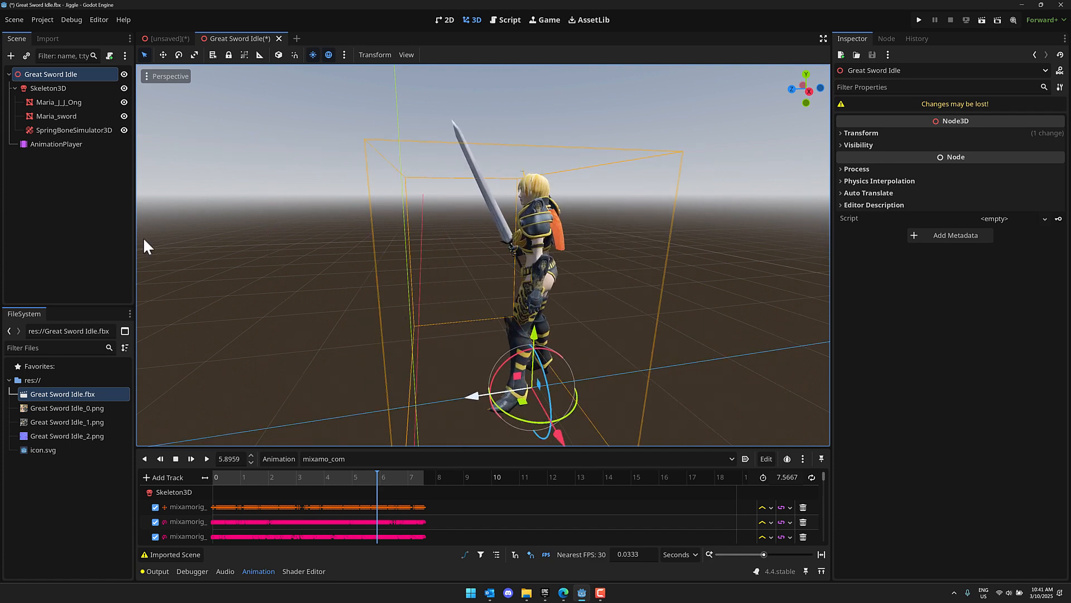
left_click(75, 130)
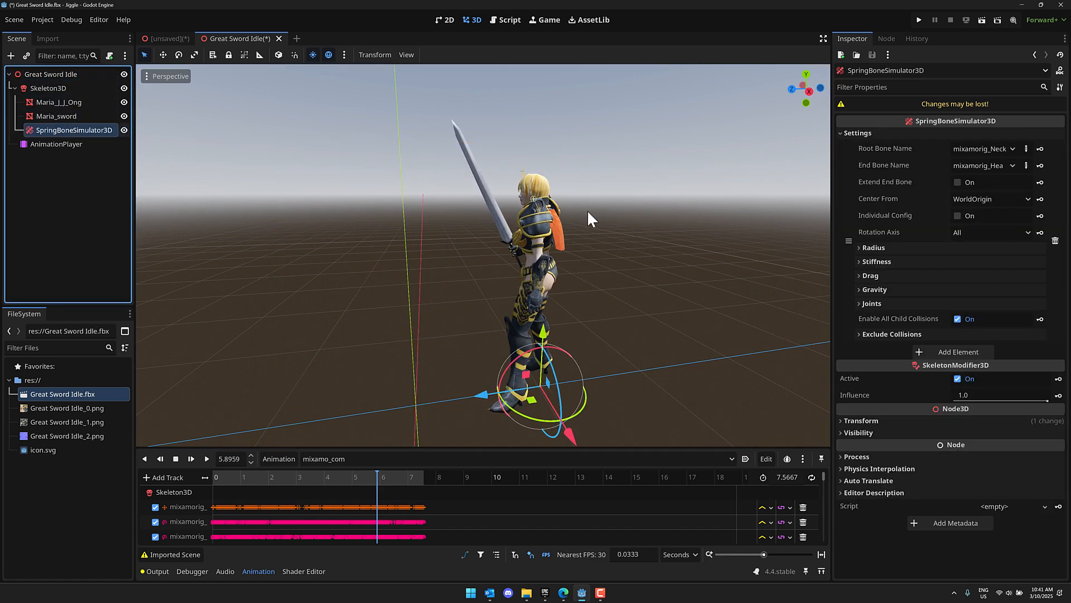
mouse_move(875, 248)
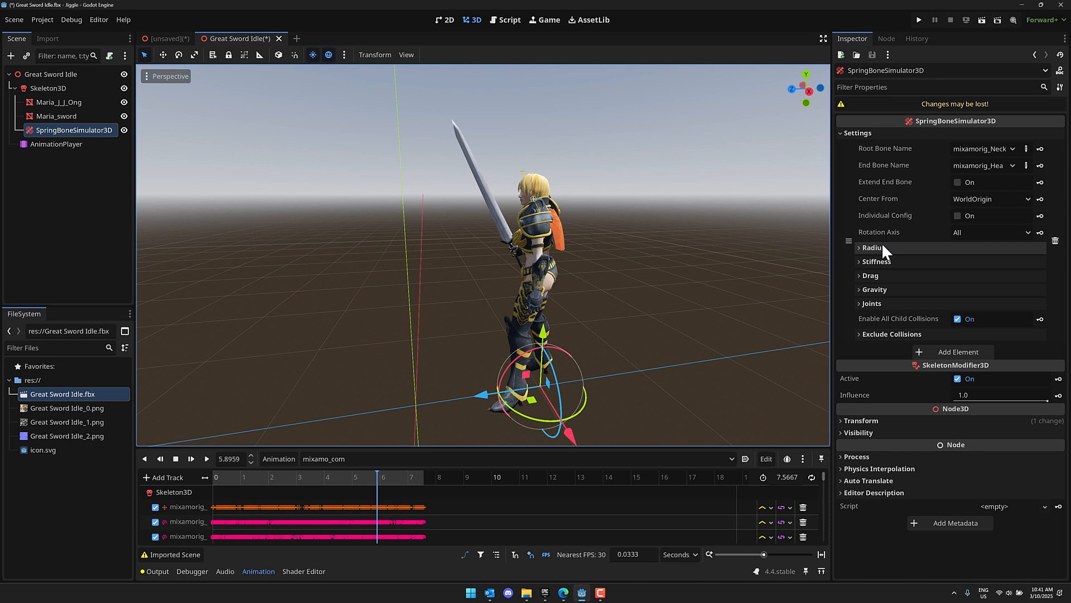
Set the spring bone gravity value to 0 and raise the stiffness value to 1.53
left_click(874, 289)
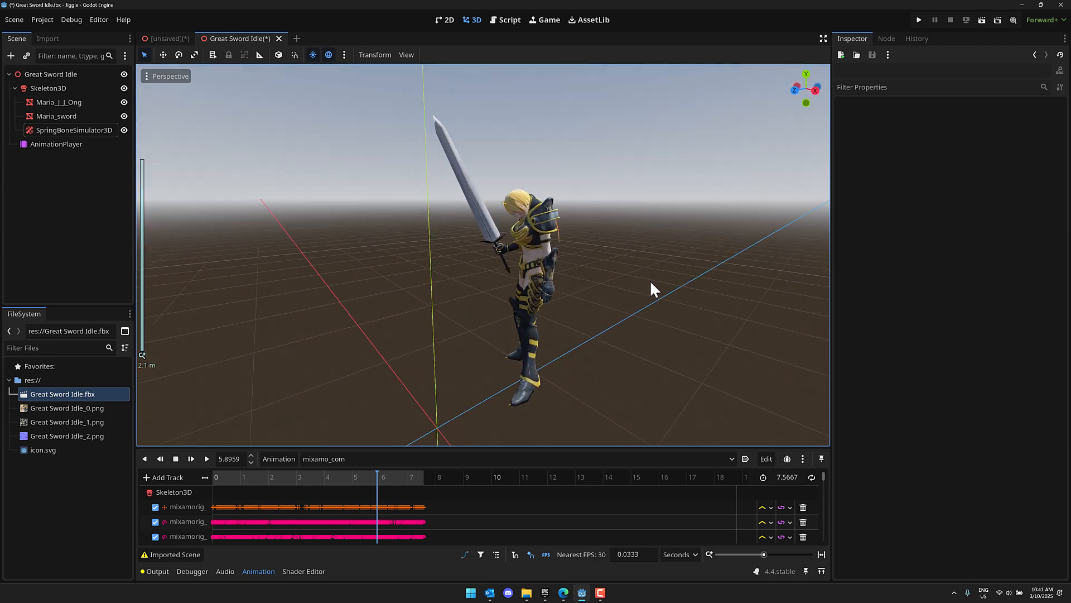
left_click(52, 73)
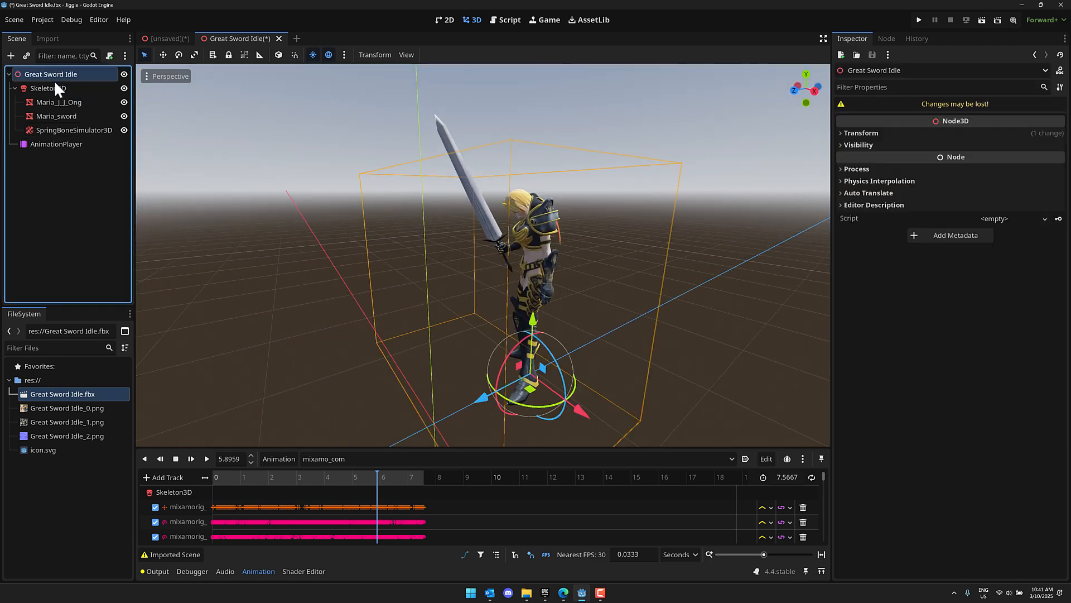
left_click(74, 130)
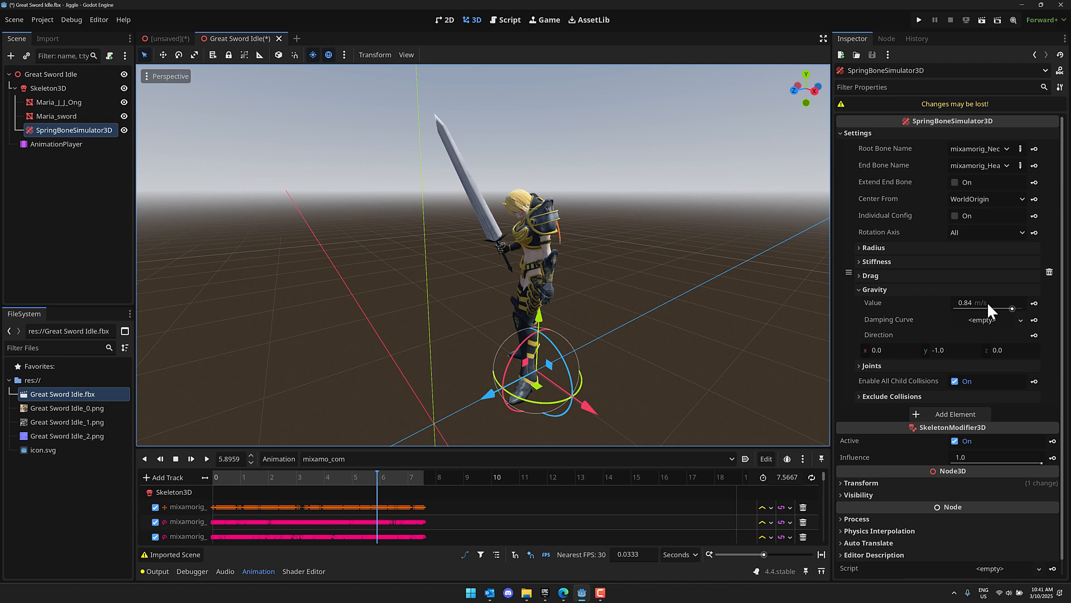
left_click(984, 302)
type("0")
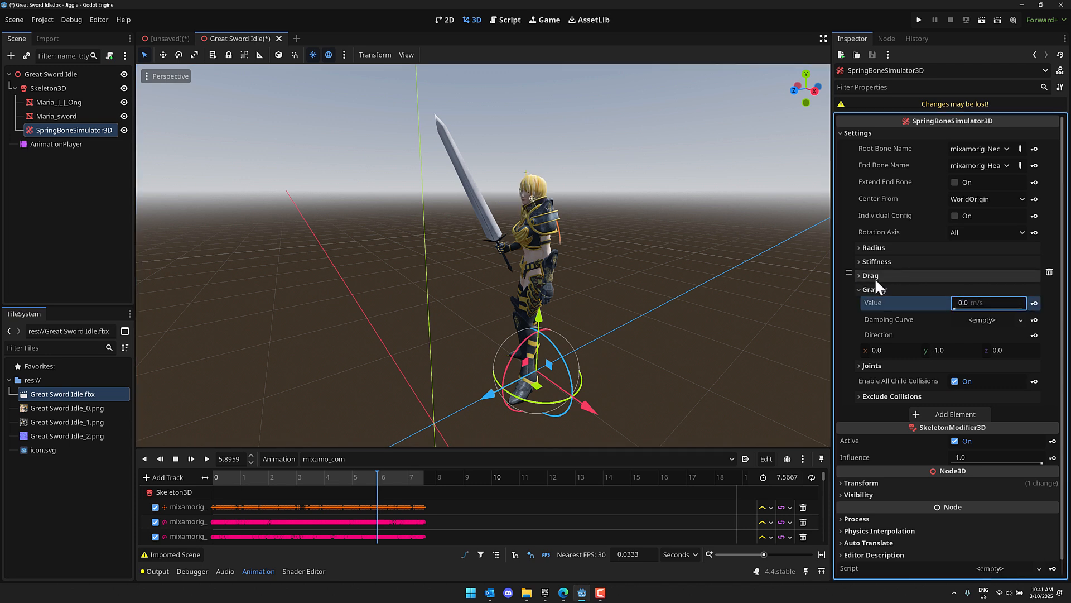
left_click(877, 262)
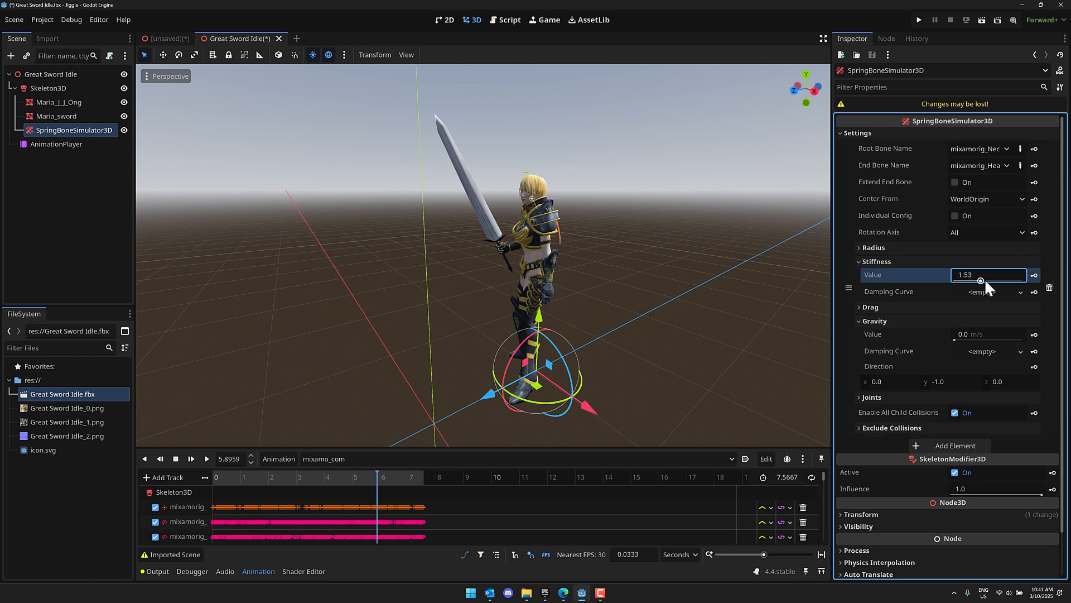
left_click_drag(984, 282, 989, 282)
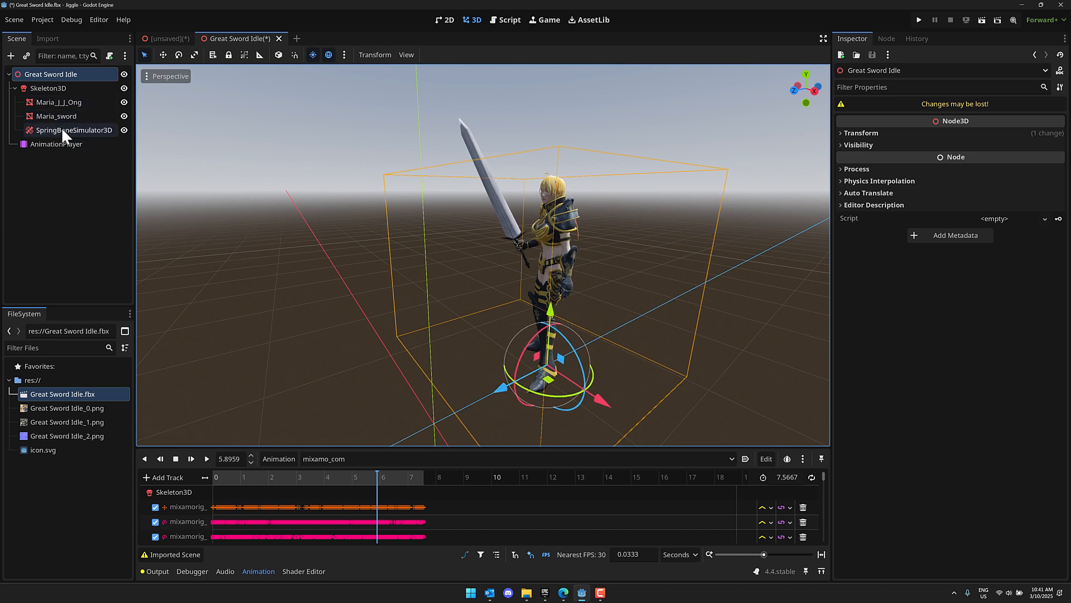
Show the curve resource choices for the stiffness damping curve with stiffness at 2.55
left_click(74, 130)
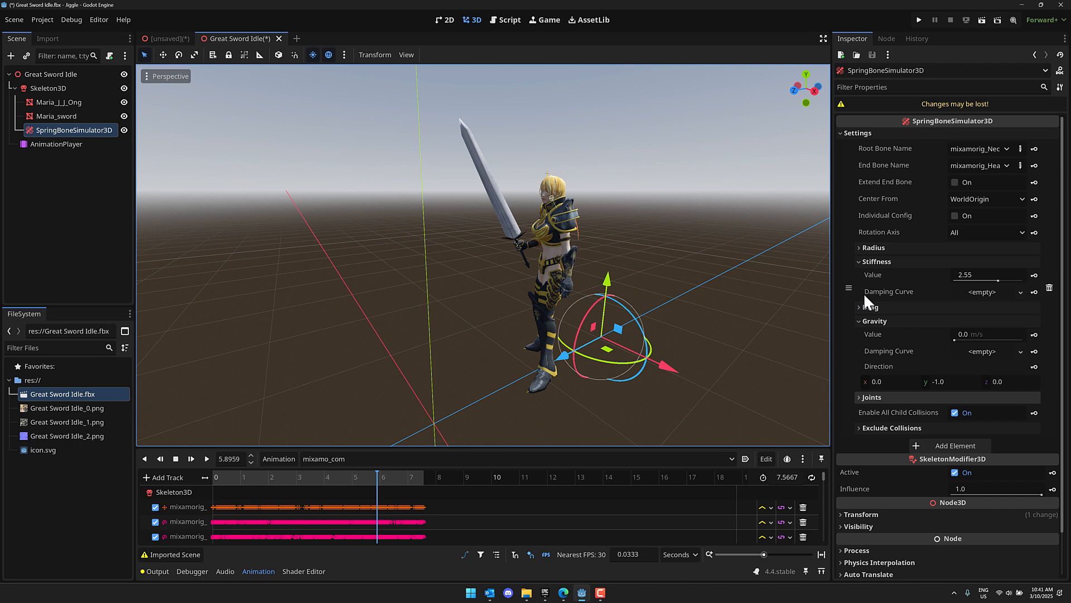
mouse_move(977, 297)
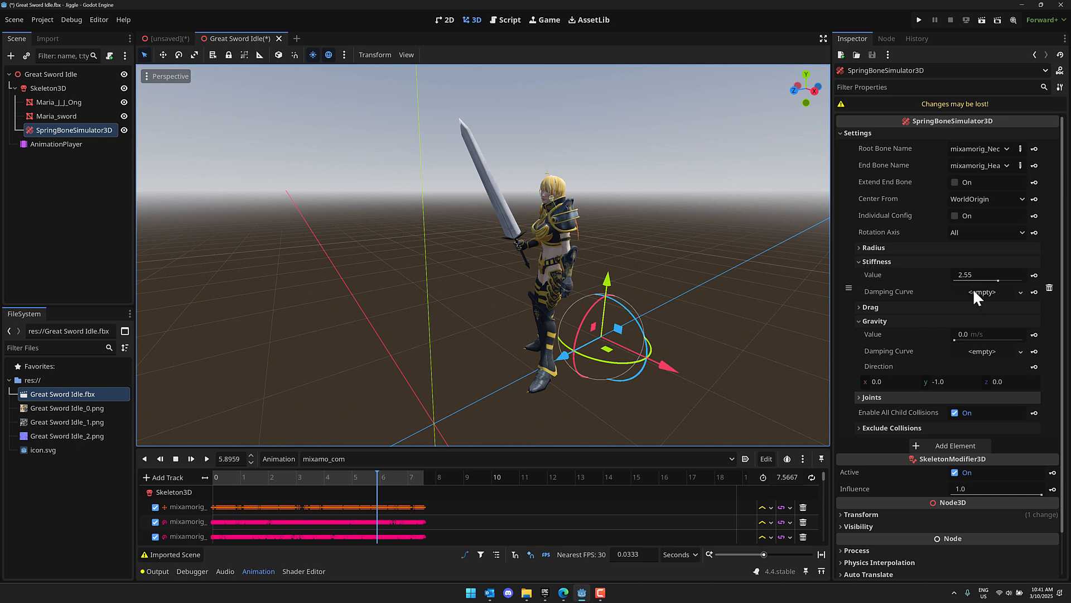
mouse_move(982, 297)
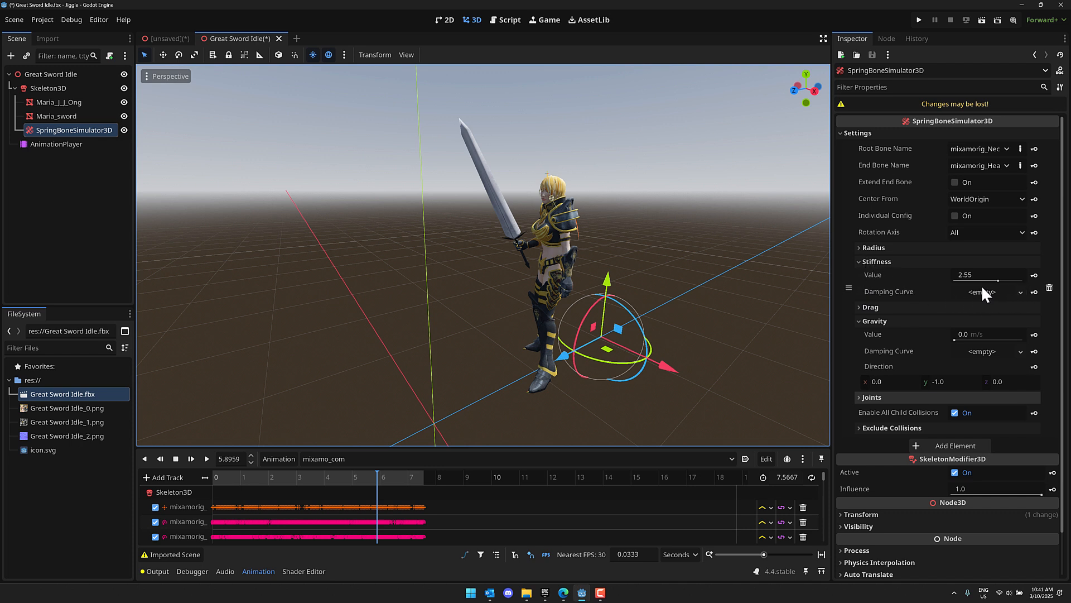
left_click(1022, 291)
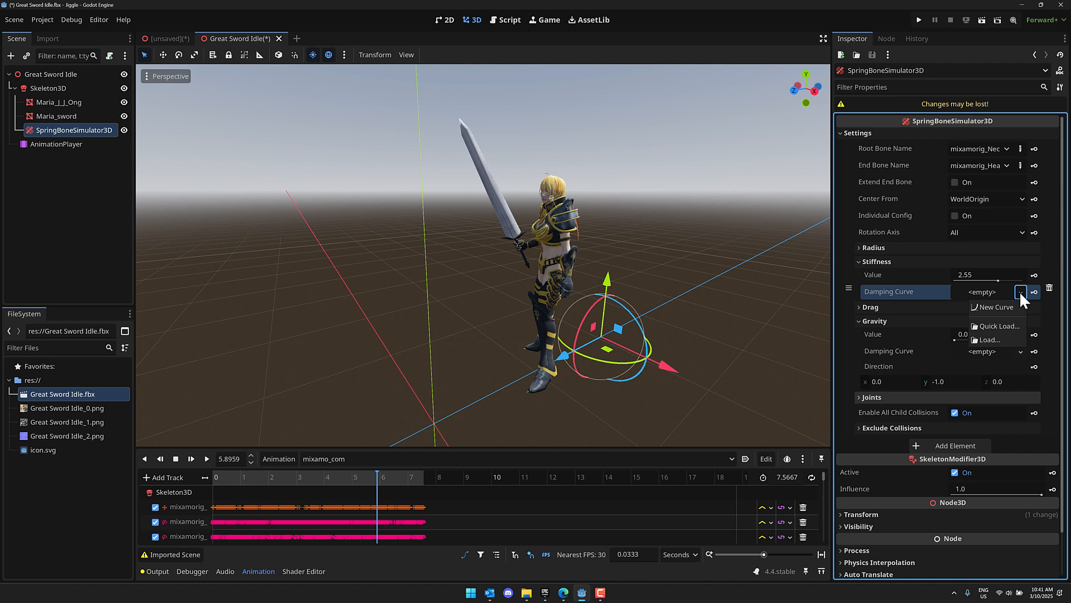
Give the stiffness a new damping Curve resource rising from 0 to 1, and edit the spring bone radius
left_click(994, 305)
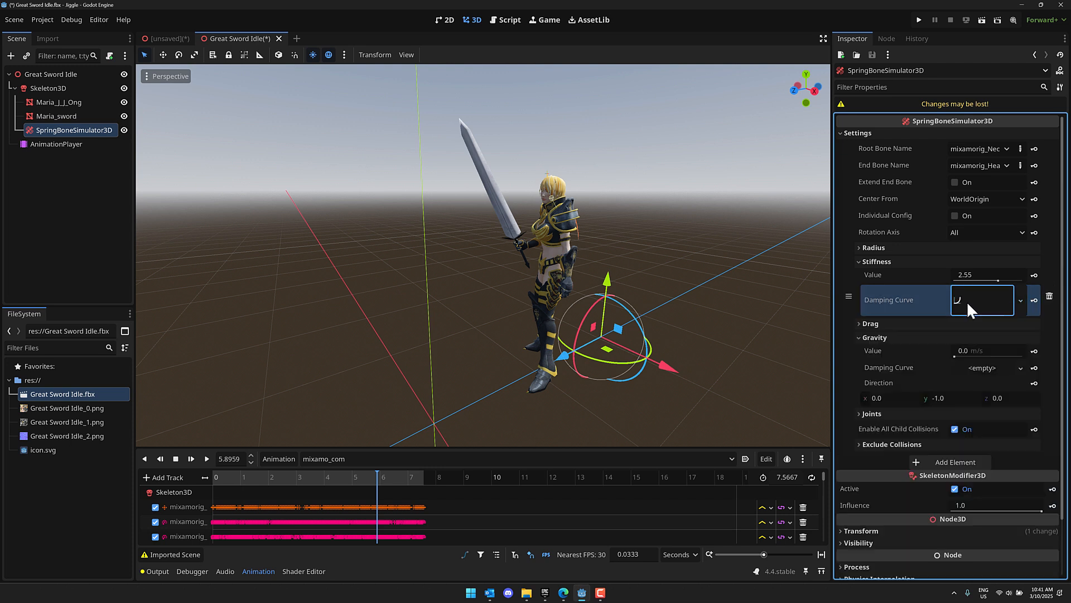
left_click(982, 300)
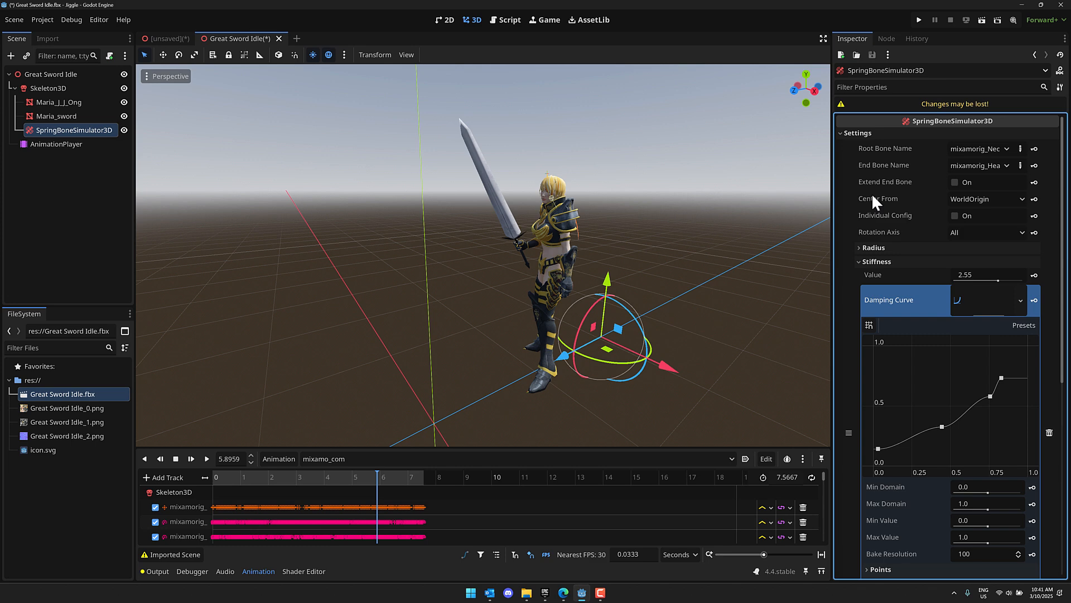
scroll("down", 3)
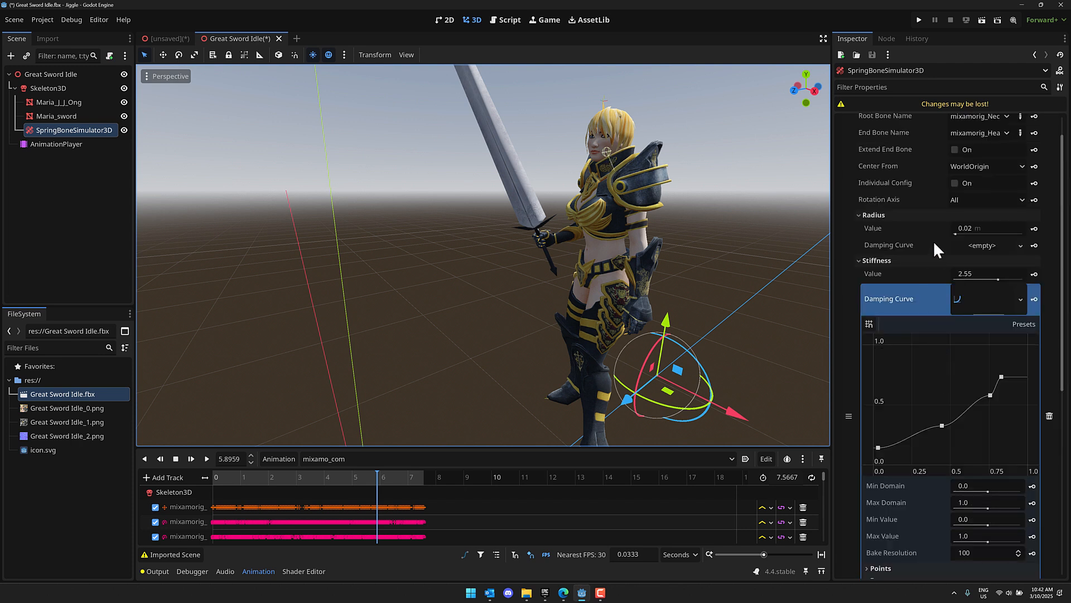
left_click(988, 228)
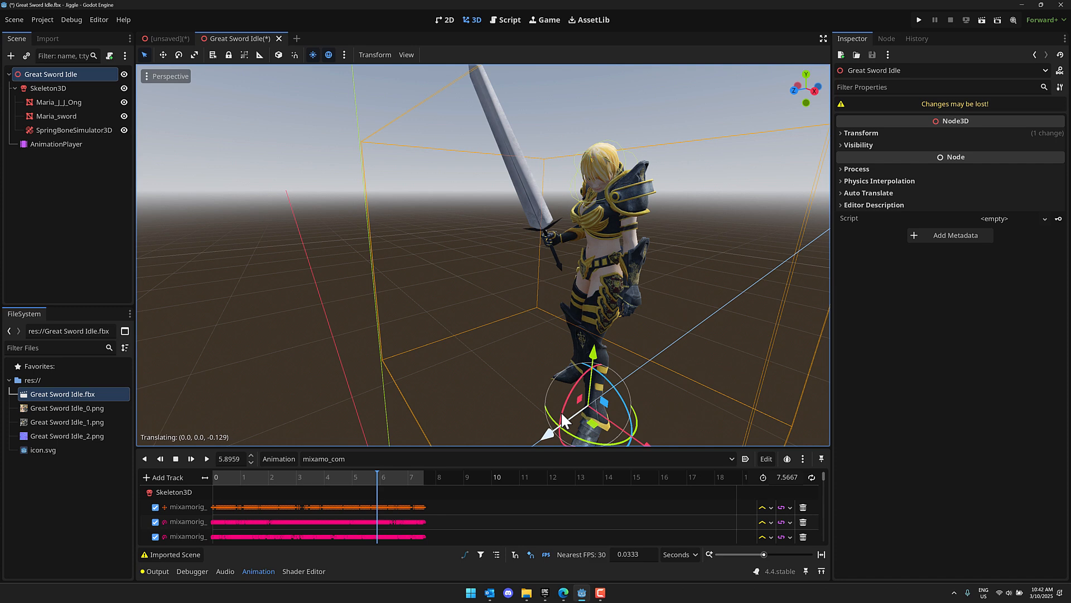
Drag the character around the floor to test the jiggle with radius 0.178
left_click_drag(570, 413, 628, 399)
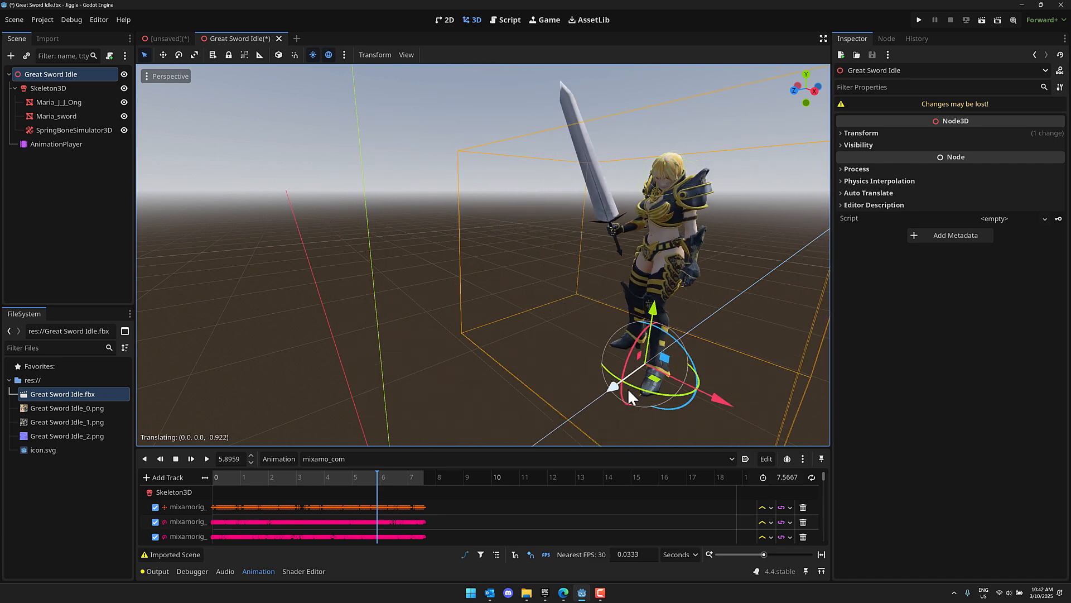
left_click_drag(628, 396, 650, 373)
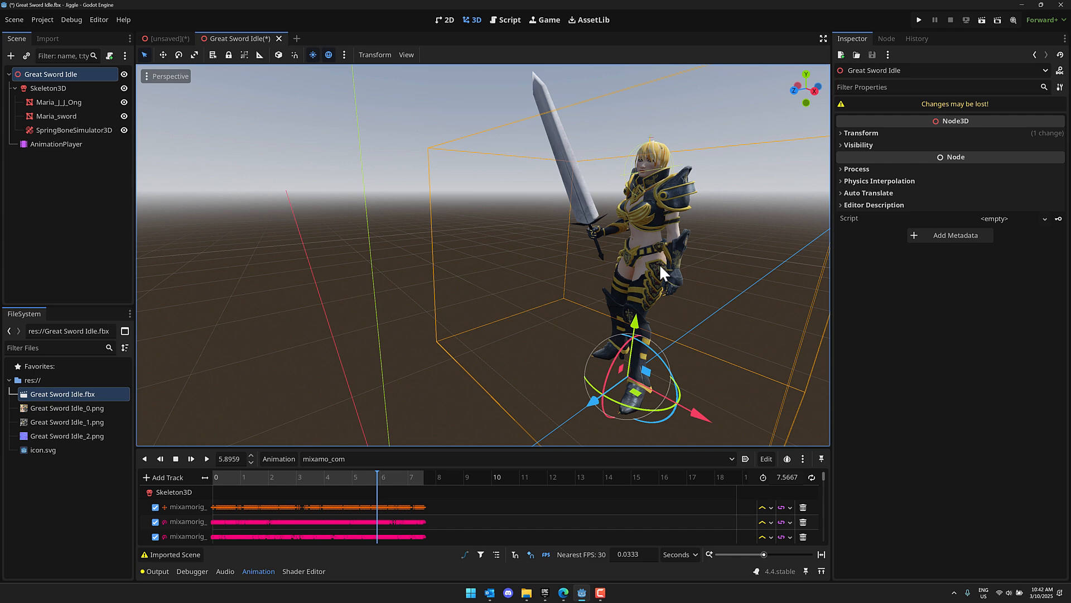
mouse_move(253, 274)
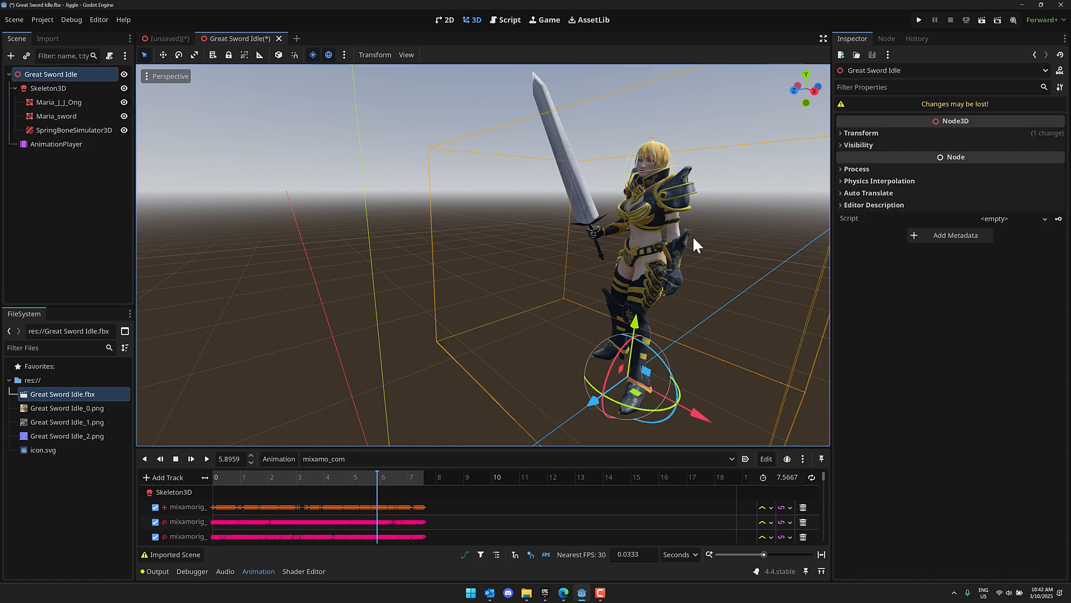
left_click(73, 129)
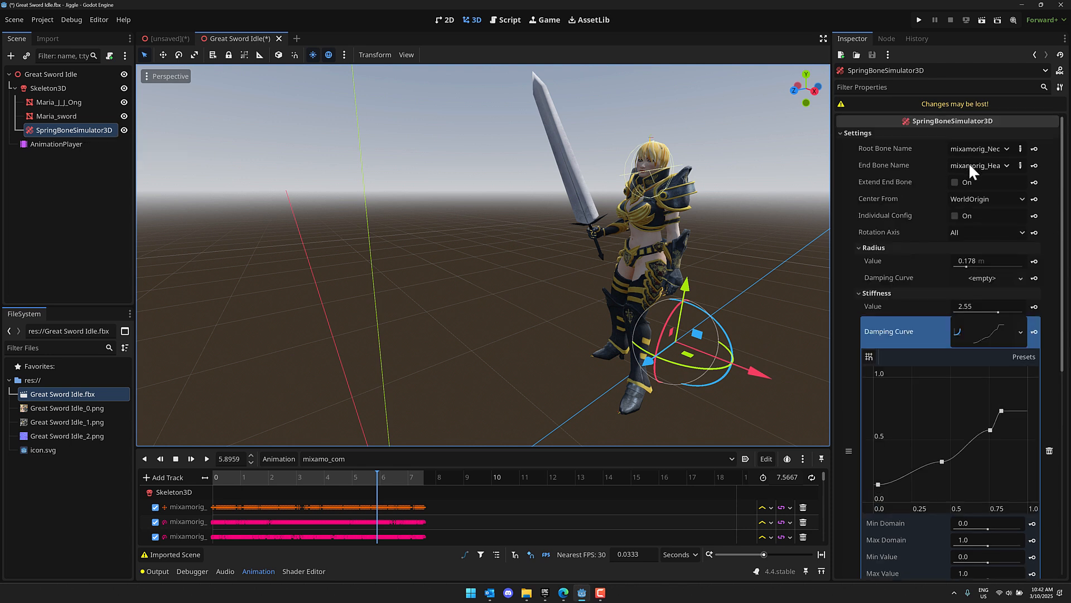
Review drag 0.4 and the per-joint spring values, then return to the browser's Godot 4.4 release page
scroll("down", 3)
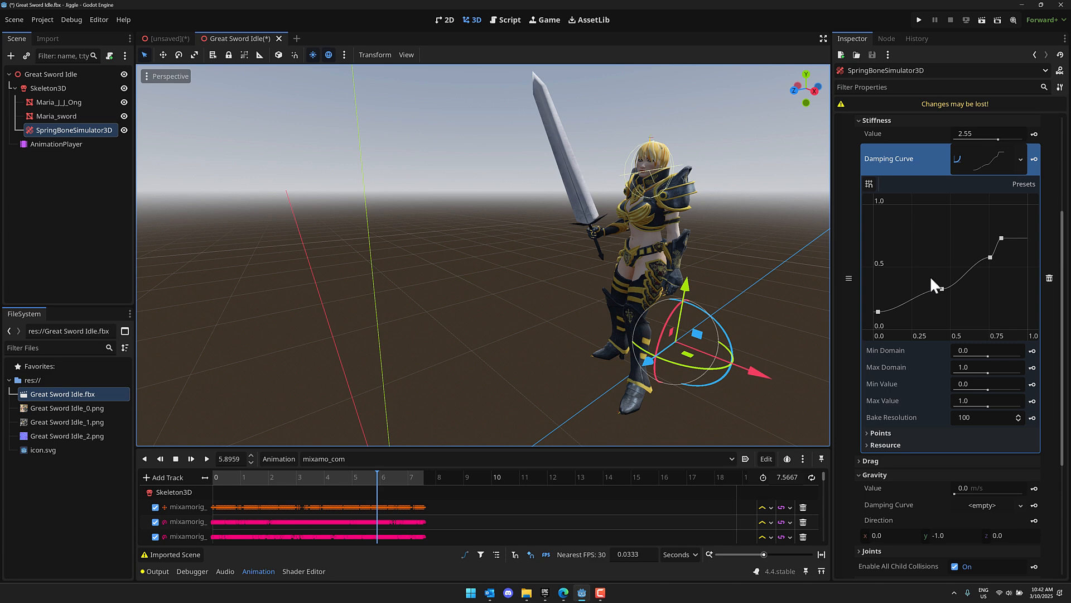
scroll("down", 3)
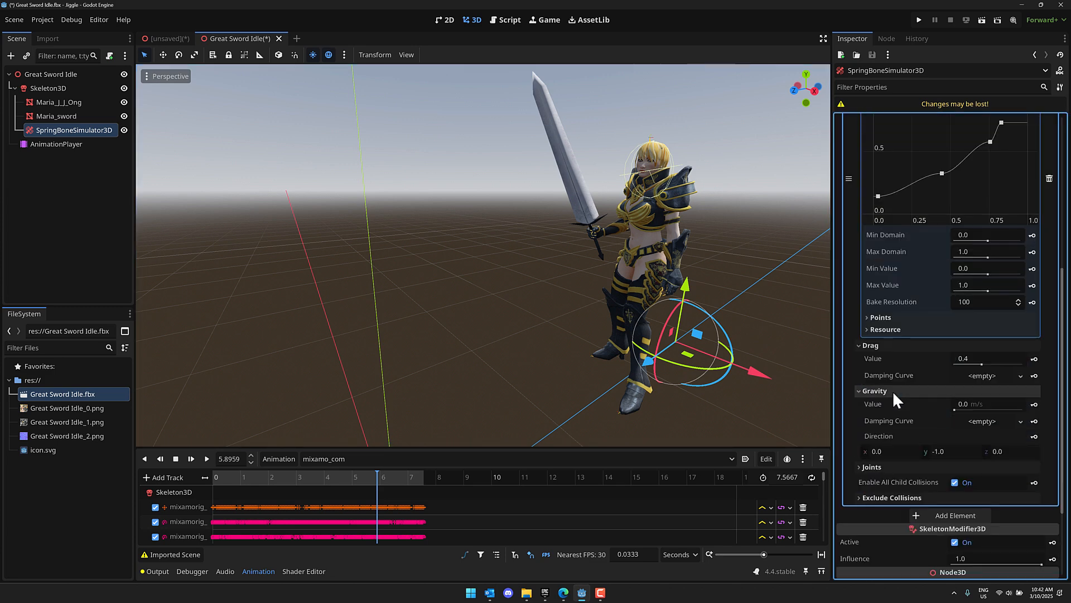
left_click(871, 466)
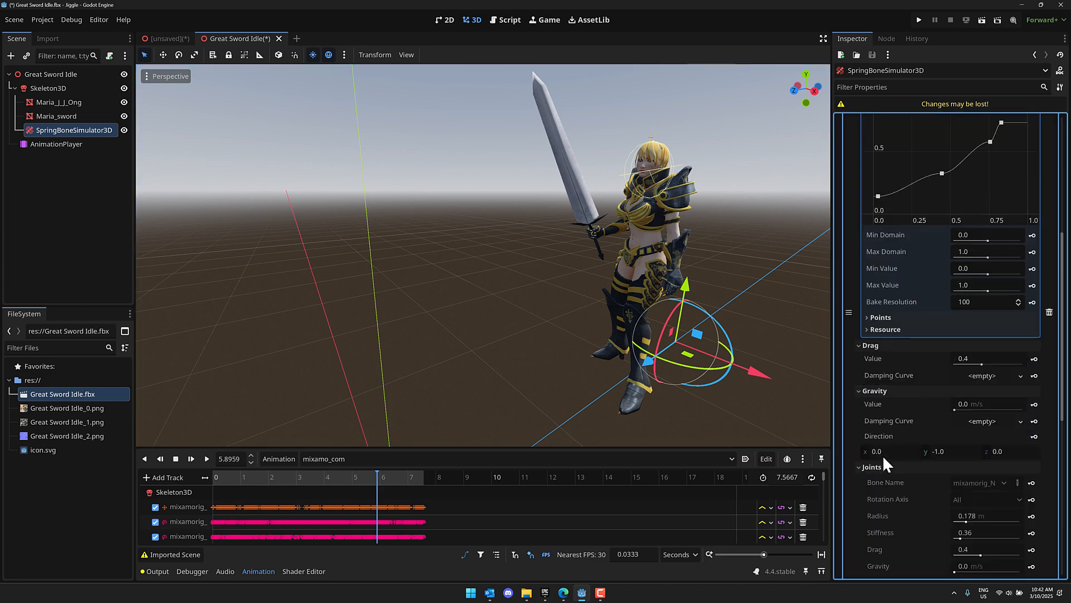
scroll("down", 3)
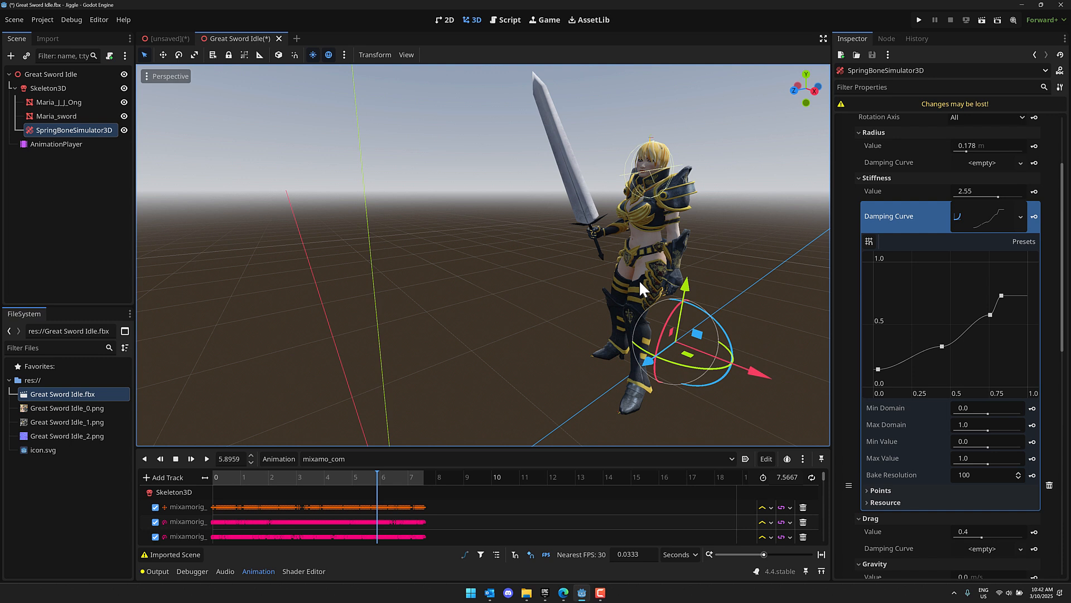
mouse_move(585, 303)
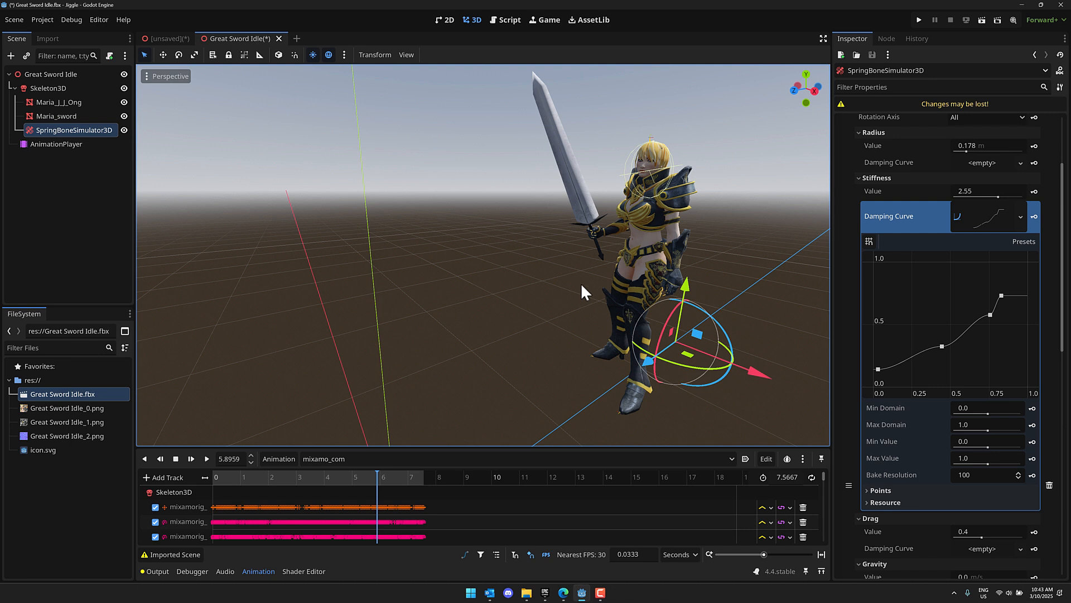
left_click(563, 593)
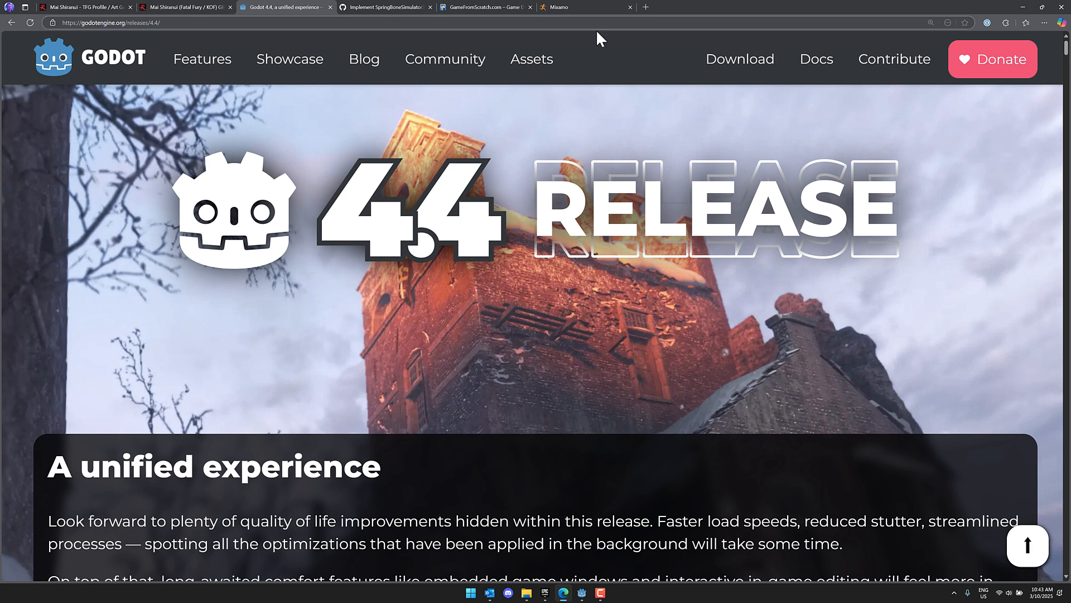
Switch to the GameFromScratch.com home page and scroll to the 3D asset bundles post
left_click(485, 8)
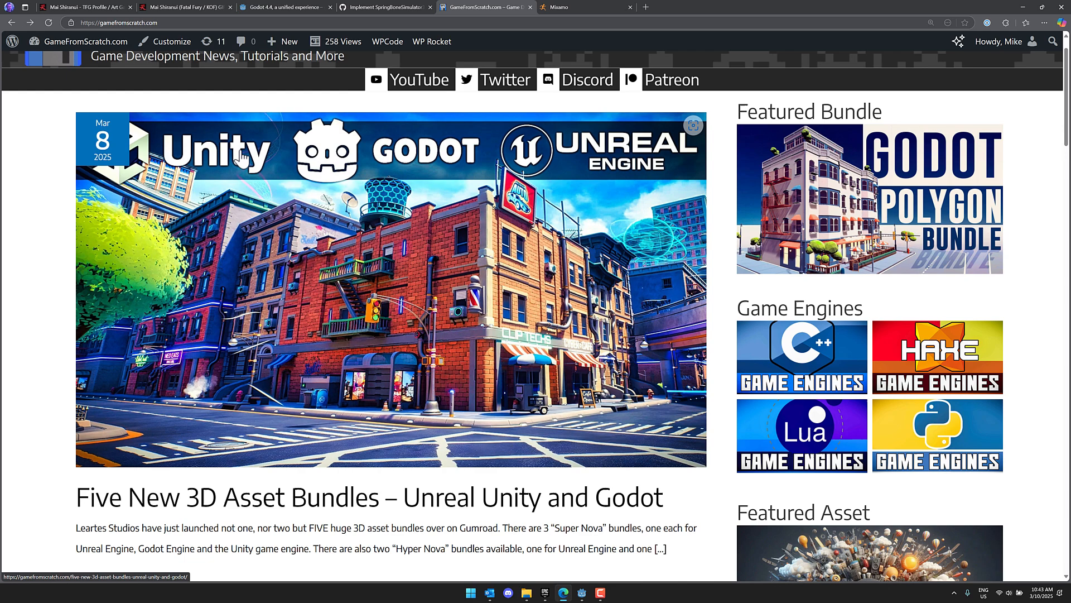
scroll("down", 3)
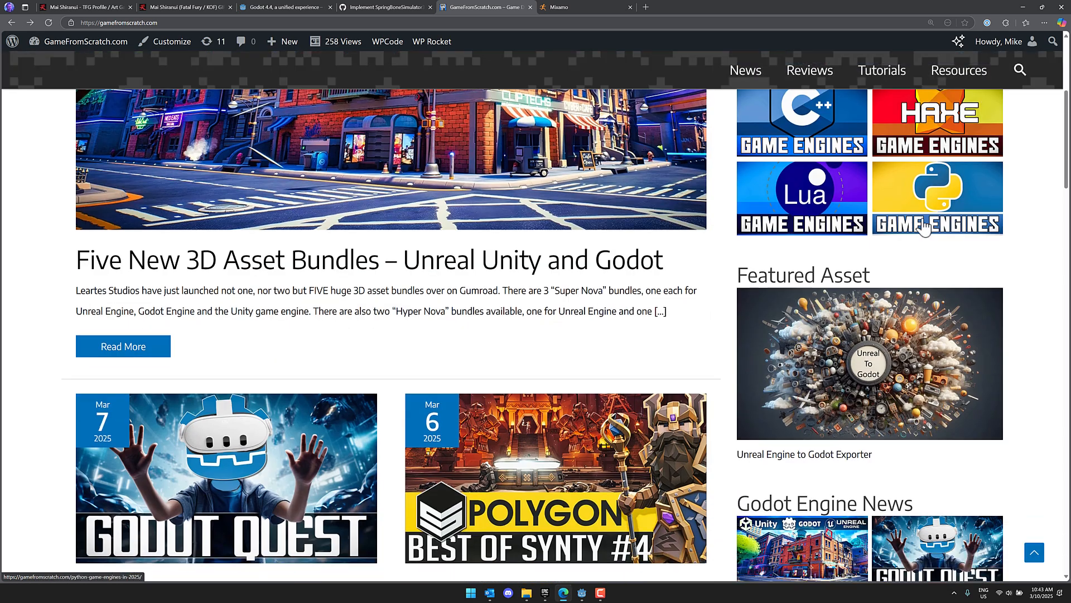
scroll("down", 3)
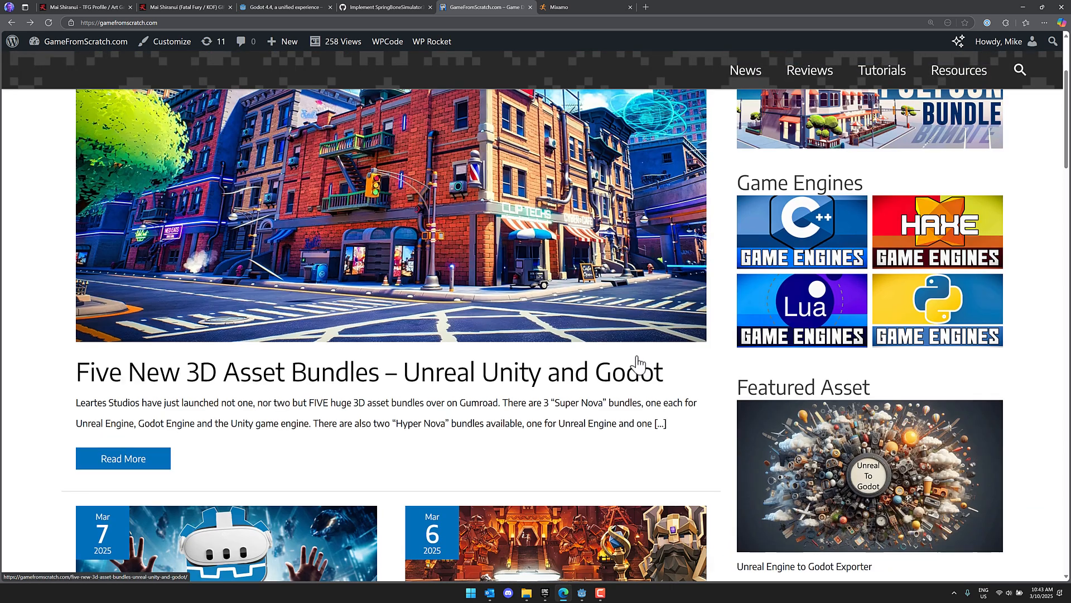